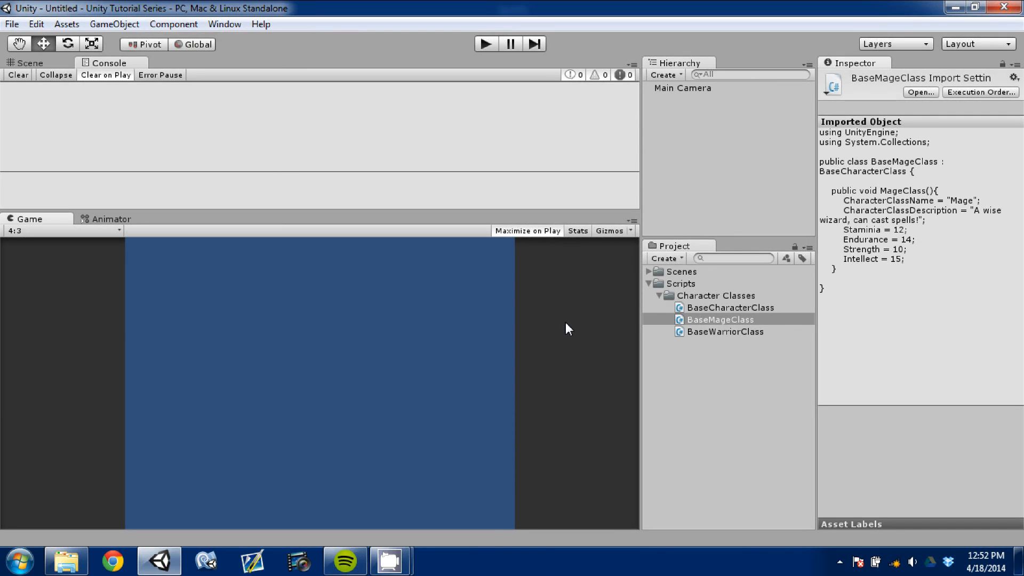
pyautogui.moveTo(540, 296)
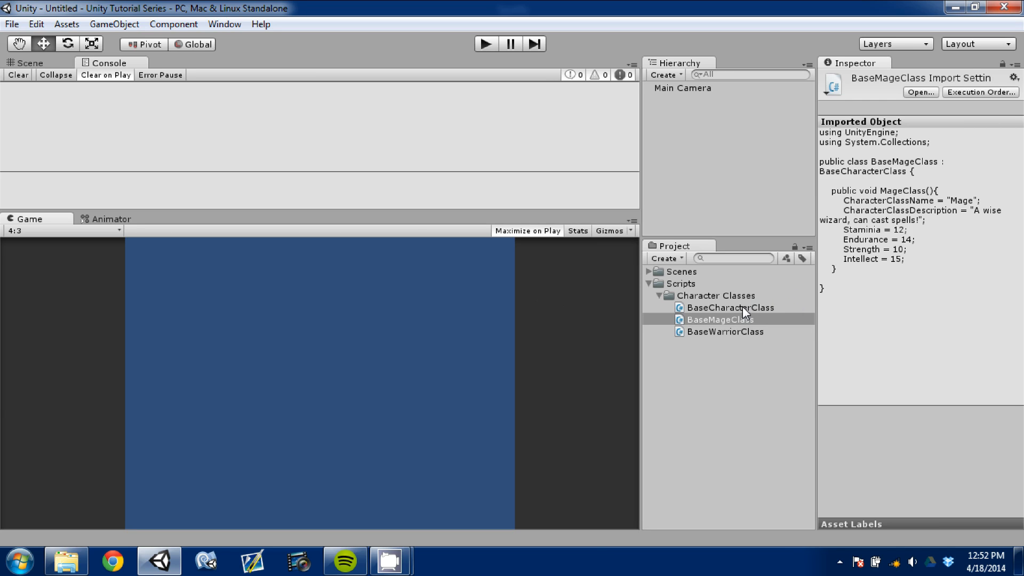
pyautogui.moveTo(741, 326)
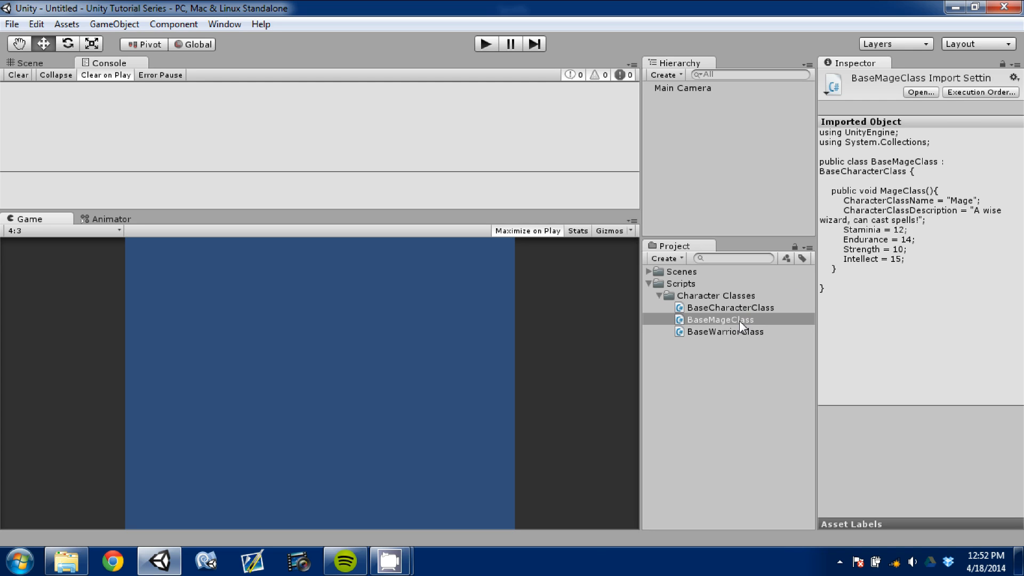
# - Rename the warrior script's WarriorClass method to a BaseWarriorClass constructor, then return to Unity
pyautogui.doubleClick(725, 331)
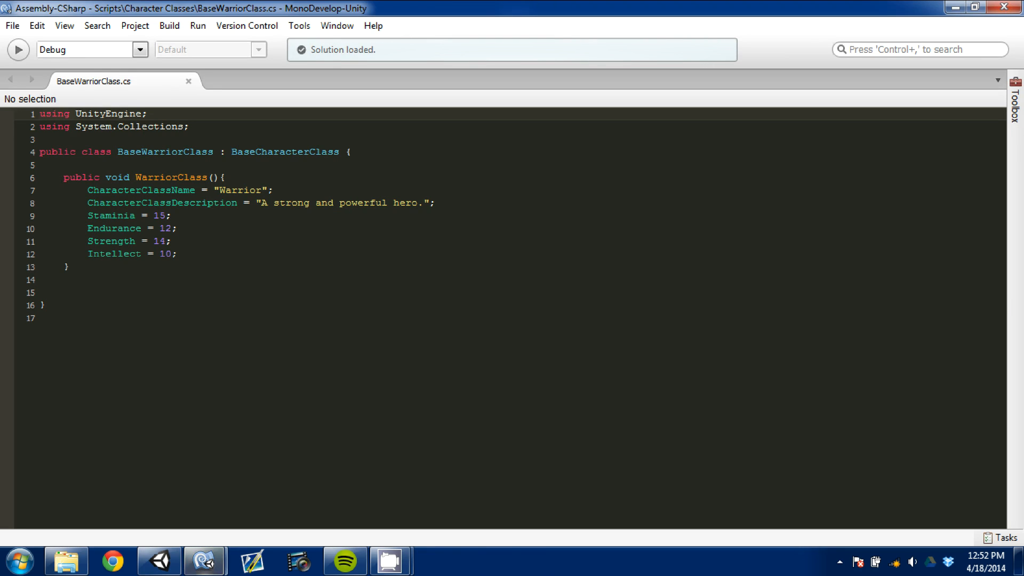
pyautogui.click(134, 177)
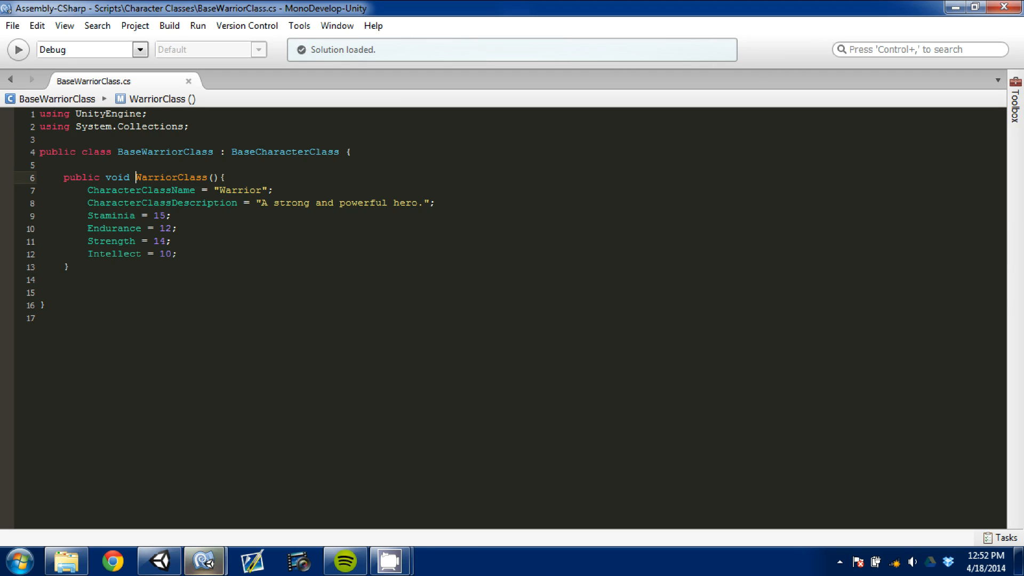
pyautogui.write('Base')
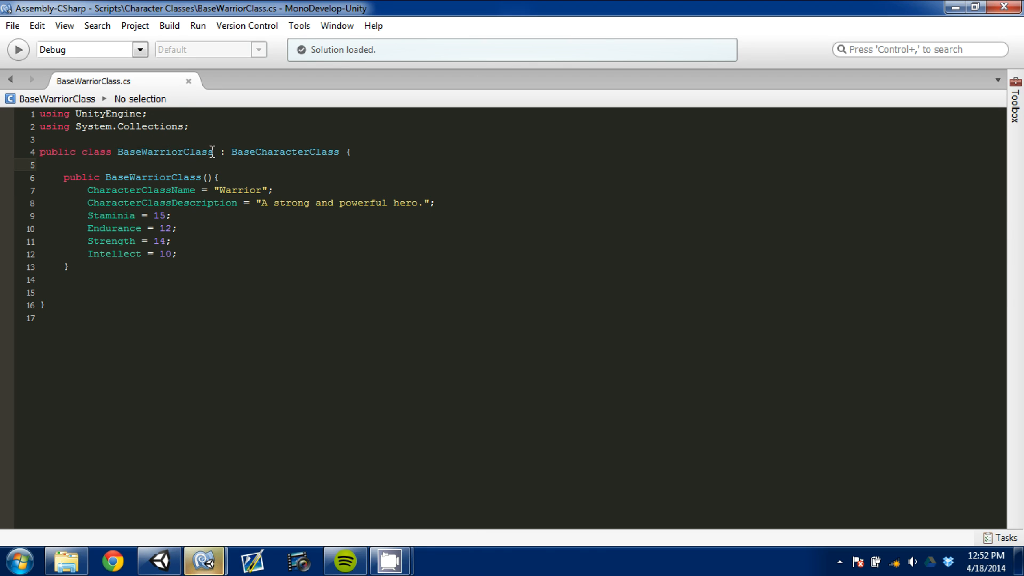
pyautogui.click(158, 560)
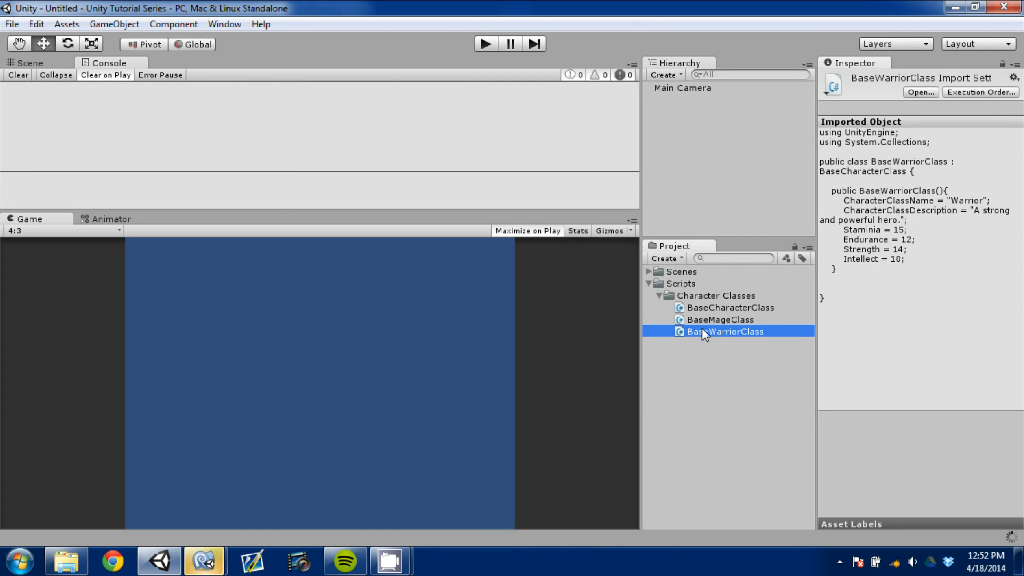
# - Rename the mage script's MageClass method to a BaseMageClass constructor, then return to Unity
pyautogui.click(720, 319)
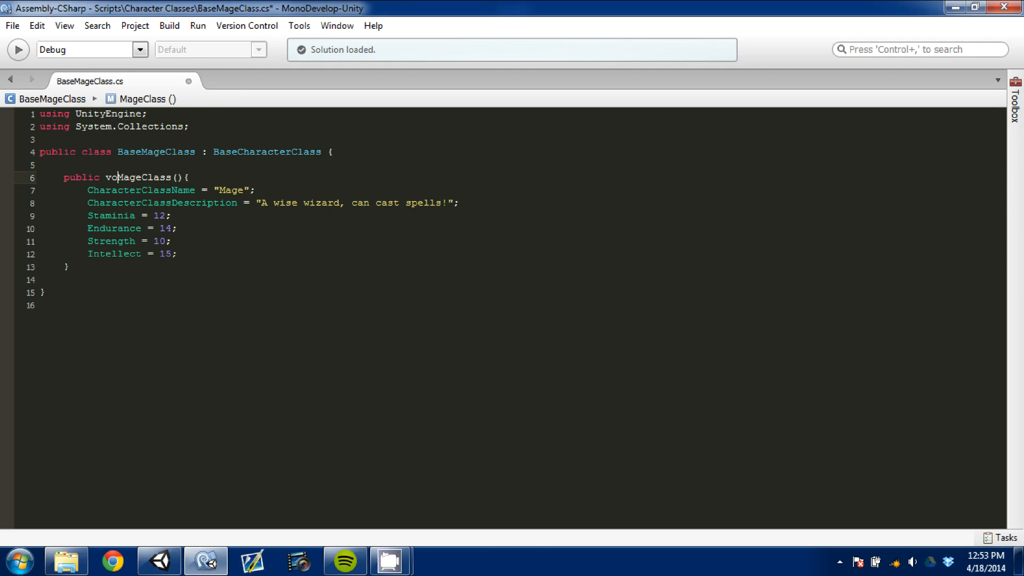
pyautogui.write('Base')
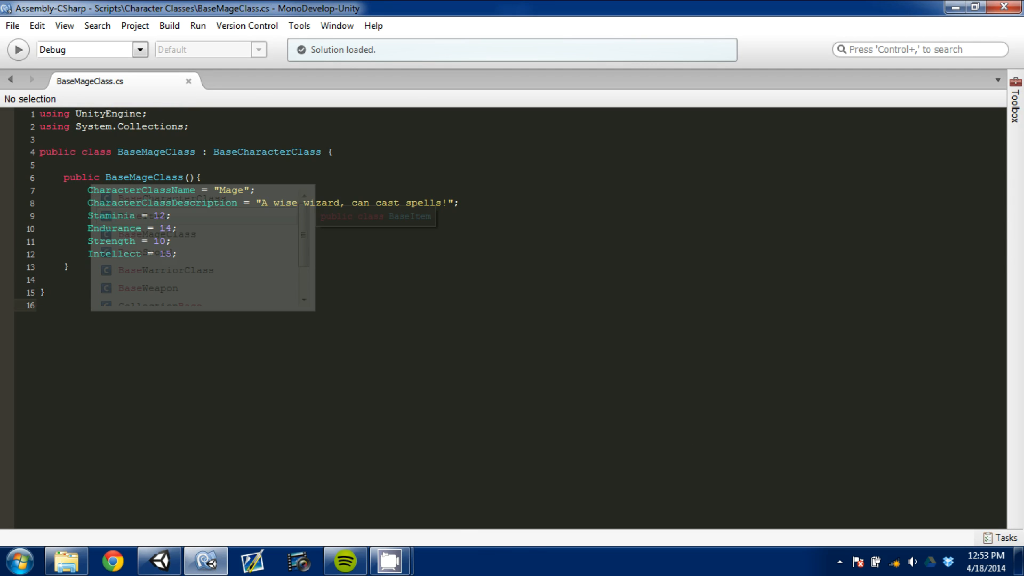
pyautogui.click(158, 560)
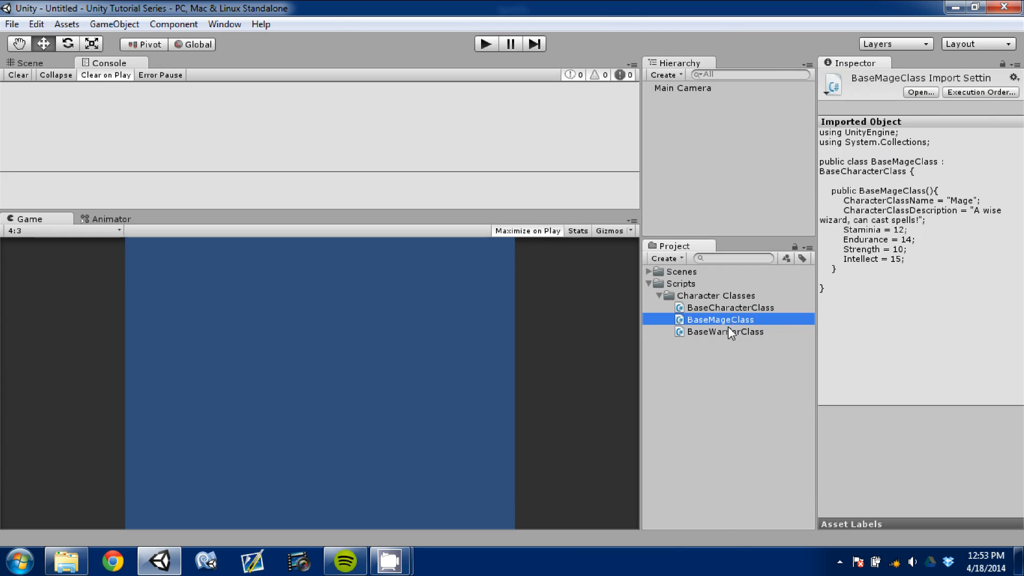
# - Create a C# script named TestGUI from the Project panel's Create menu
pyautogui.click(730, 307)
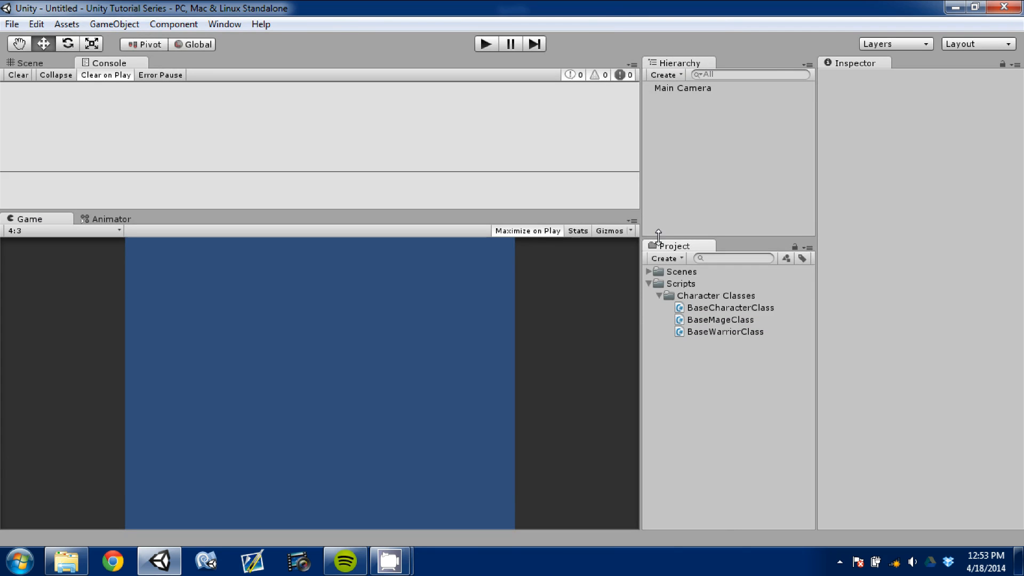
pyautogui.moveTo(669, 283)
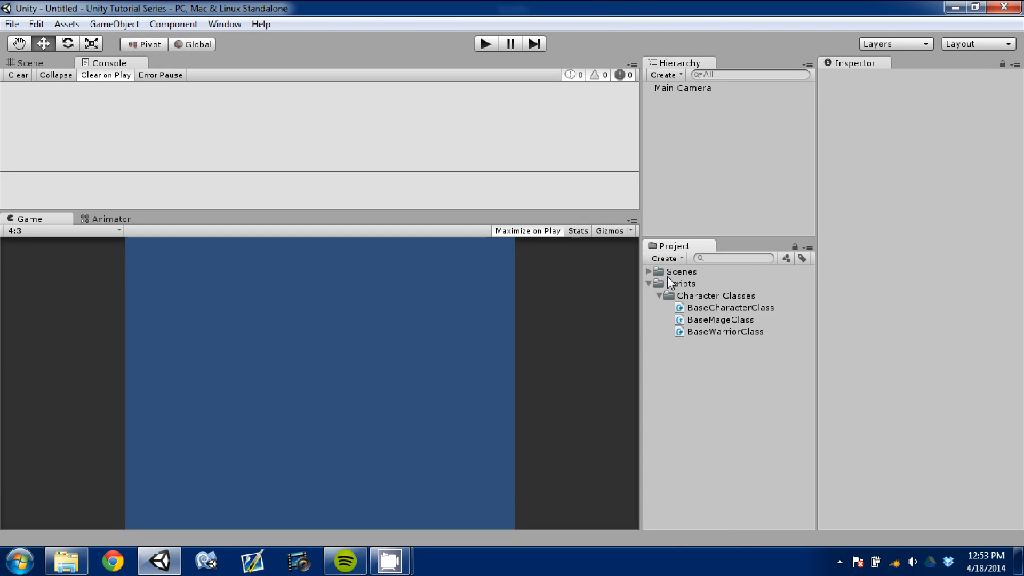
pyautogui.moveTo(613, 235)
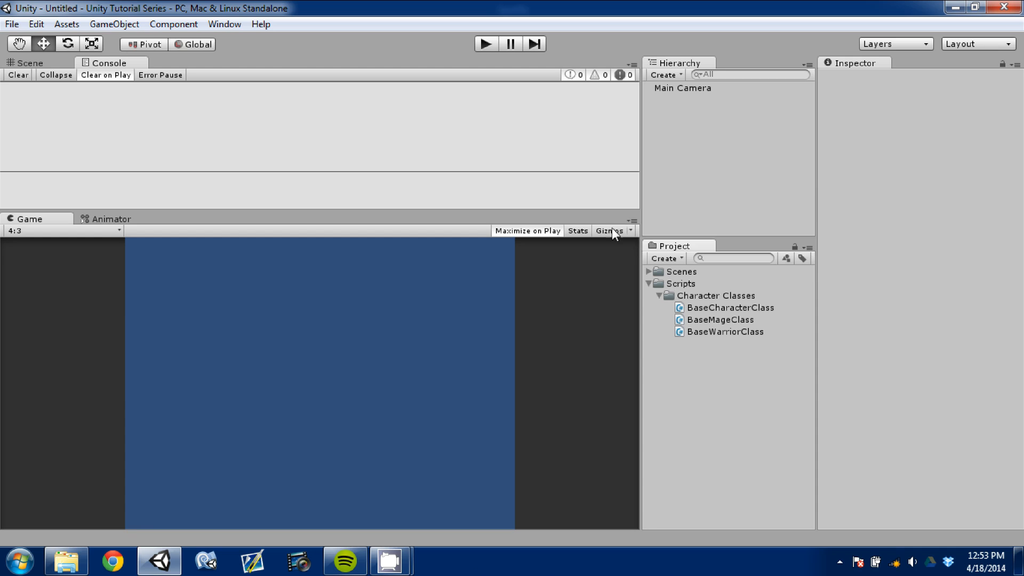
pyautogui.click(663, 258)
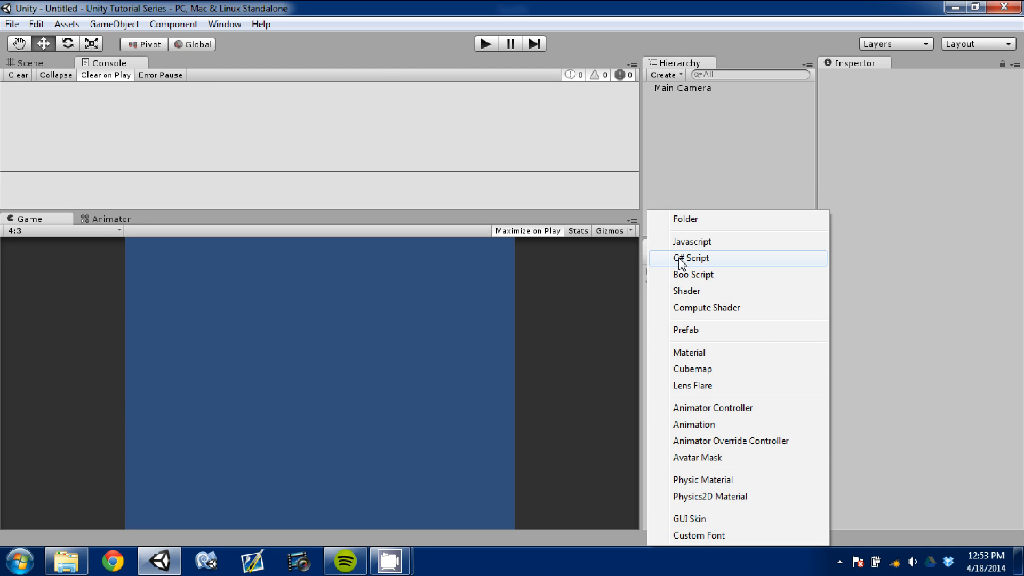
pyautogui.click(690, 258)
pyautogui.write('TestGUI')
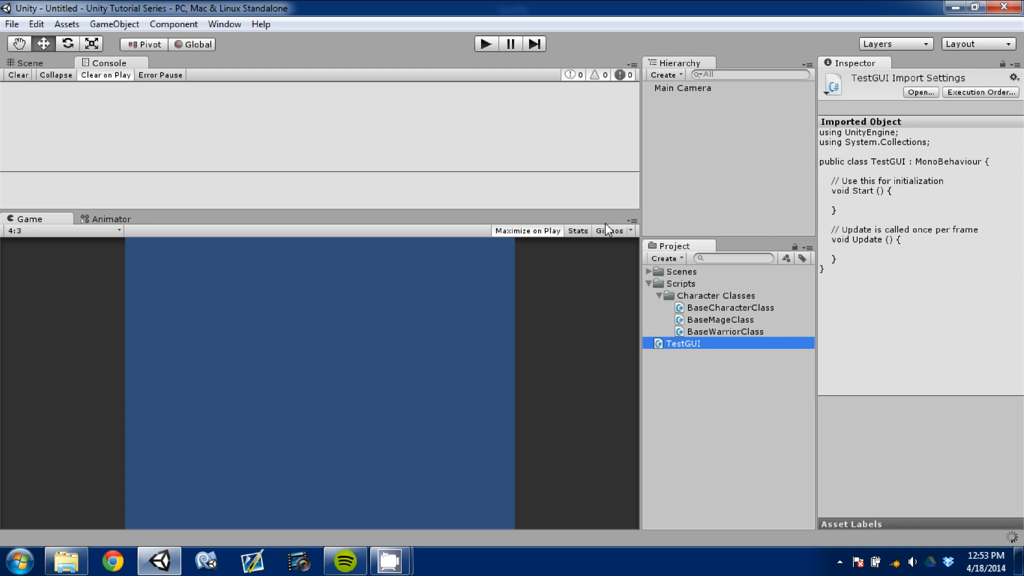
# - Open TestGUI and add an empty void OnGUI() method below Update
pyautogui.doubleClick(681, 343)
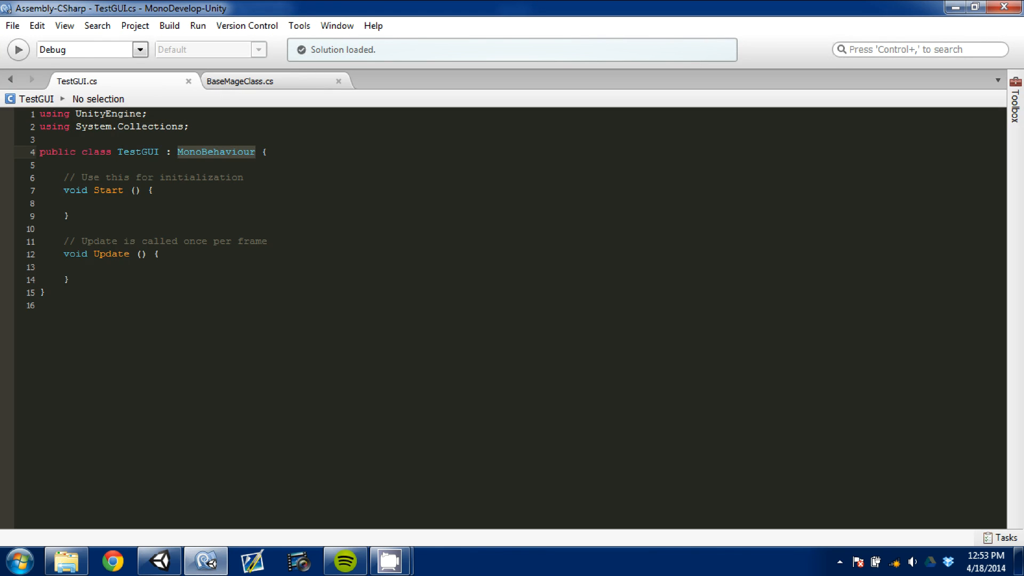
pyautogui.click(110, 254)
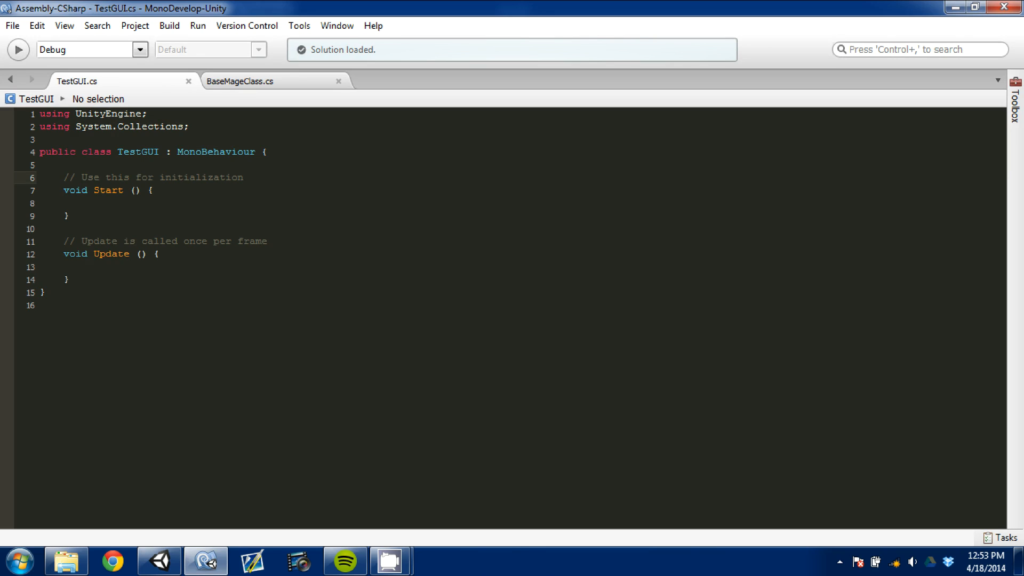
pyautogui.click(154, 254)
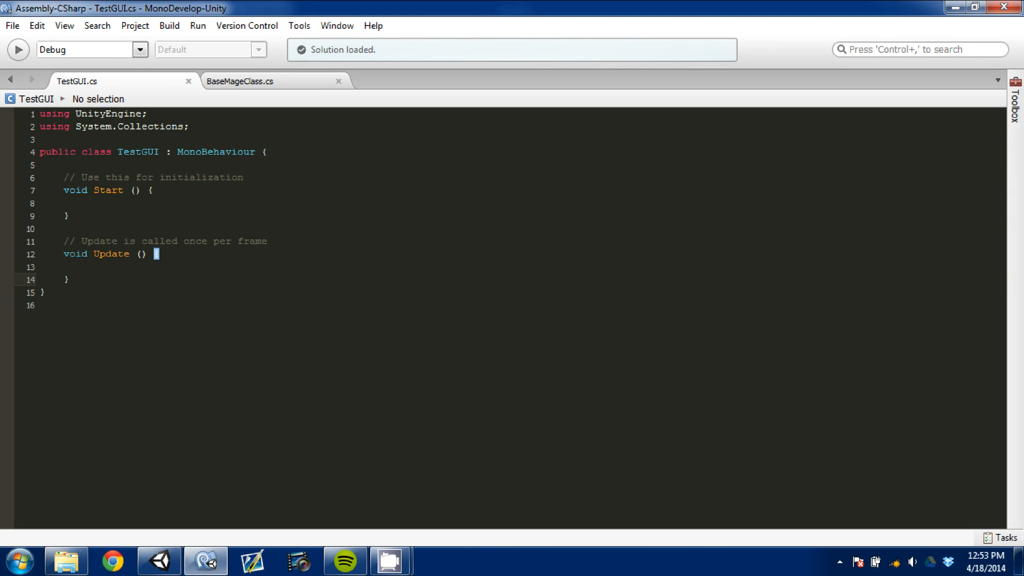
pyautogui.write('void OnGUI(')
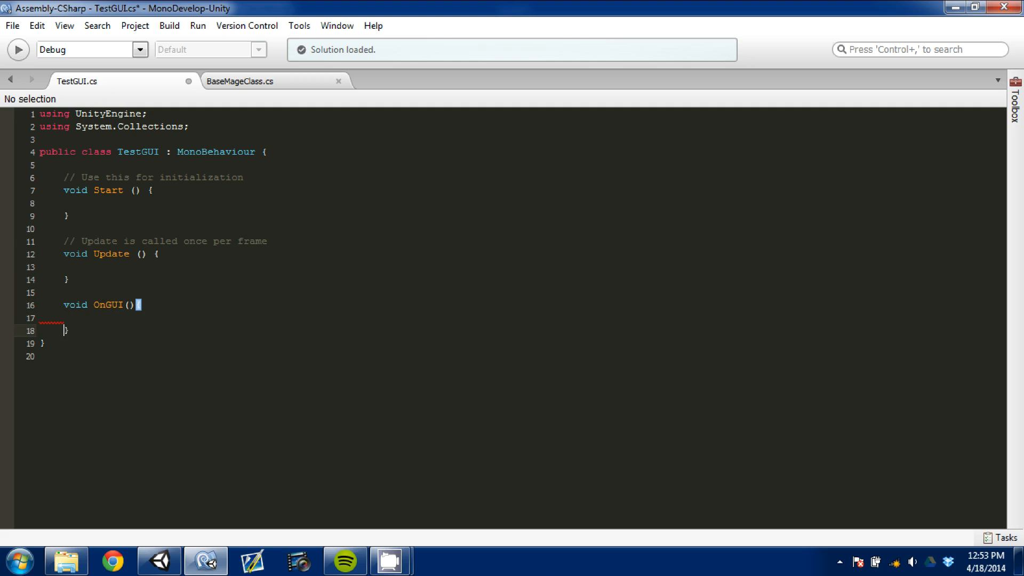
pyautogui.write('{')
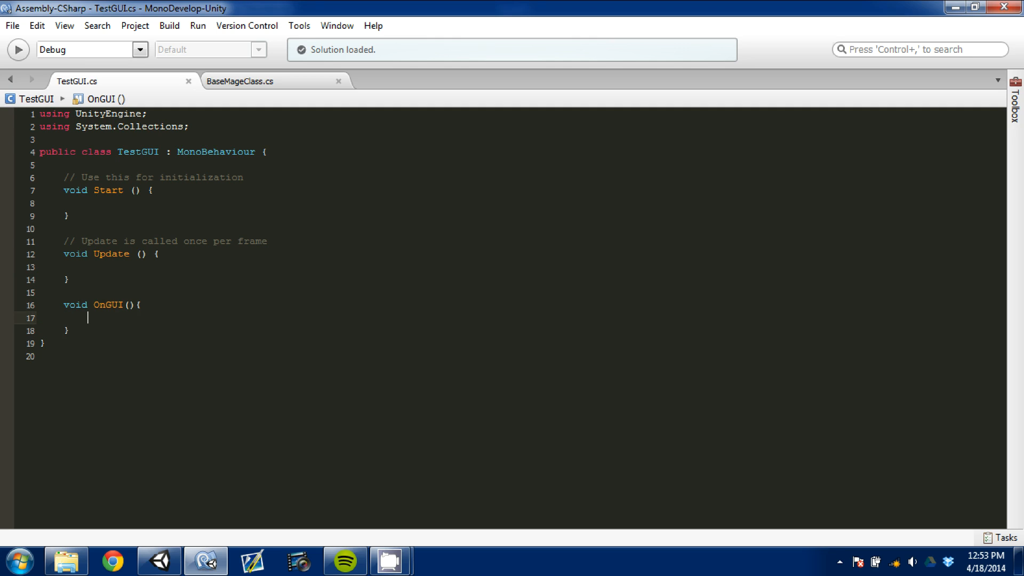
# - Declare private BaseCharacterClass fields class1 = new BaseMageClass() and class2 = new BaseWarriorClass()
pyautogui.click(64, 164)
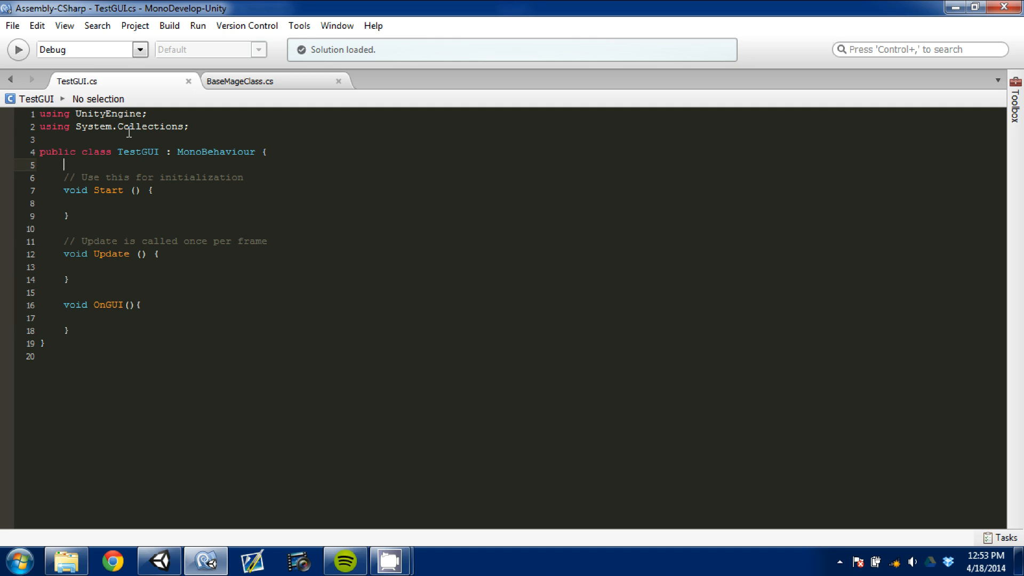
pyautogui.write('private cl')
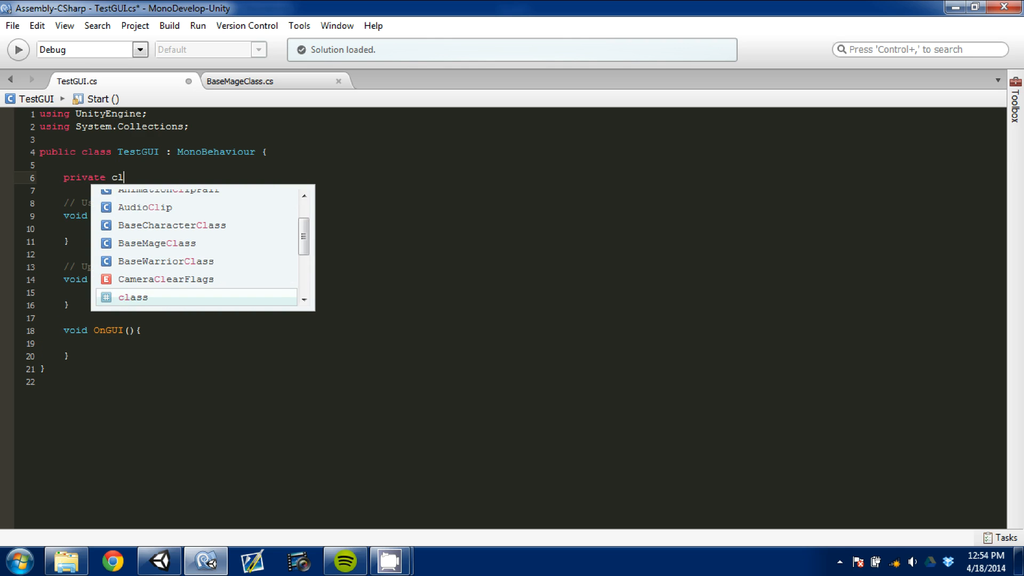
pyautogui.write('basec')
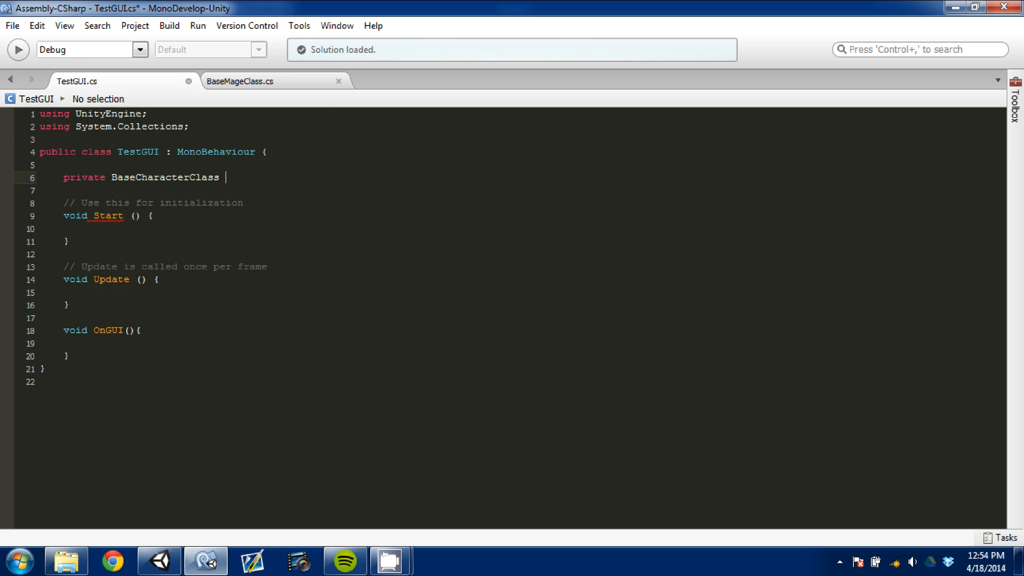
pyautogui.write('class1')
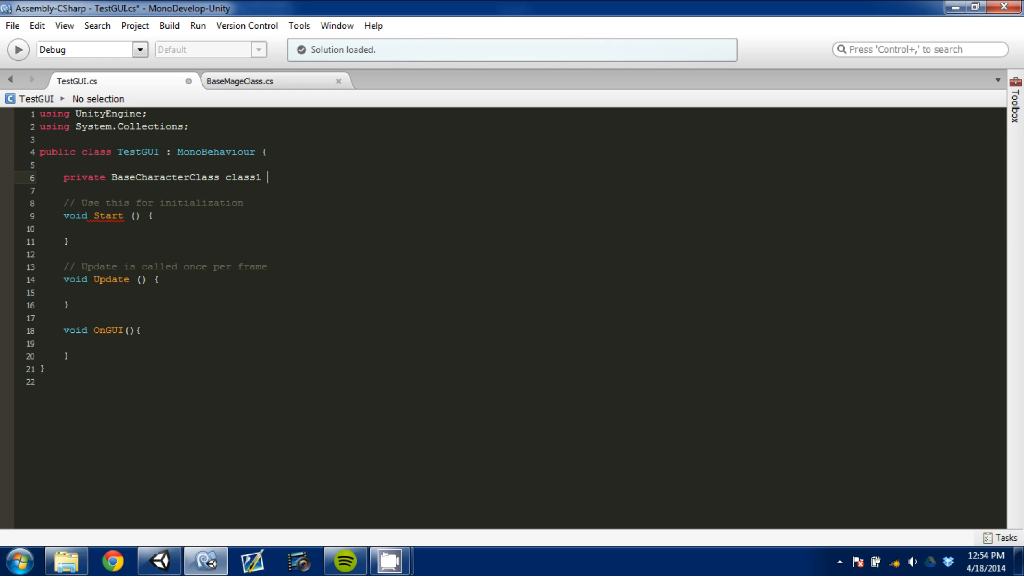
pyautogui.write('= new BaseMageClass(')
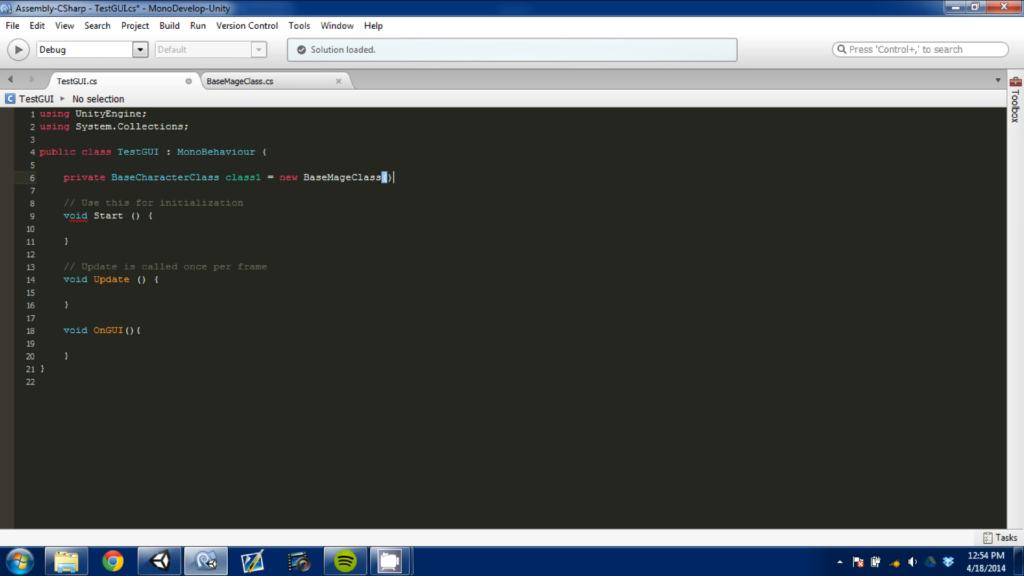
pyautogui.write('private')
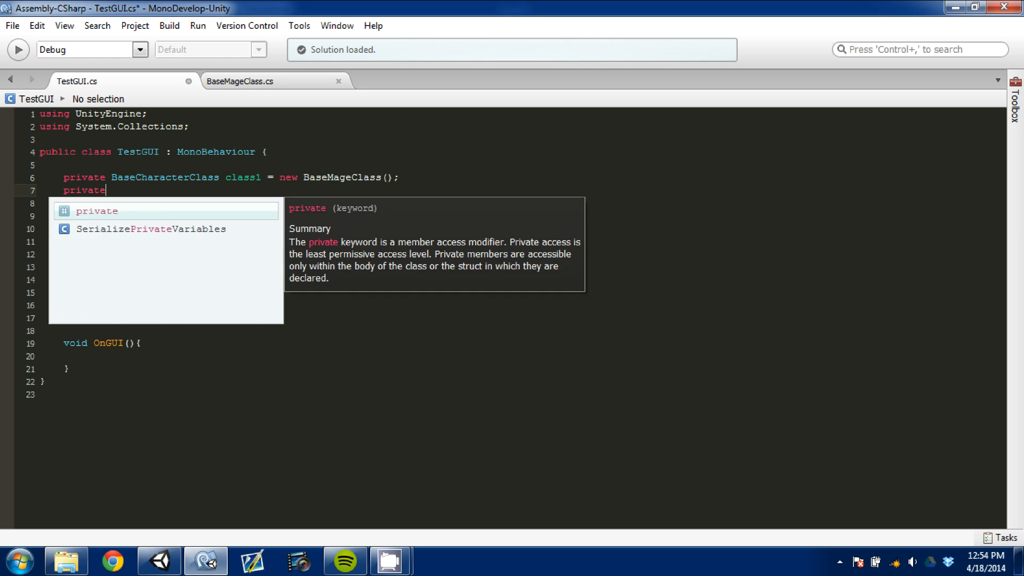
pyautogui.write('base')
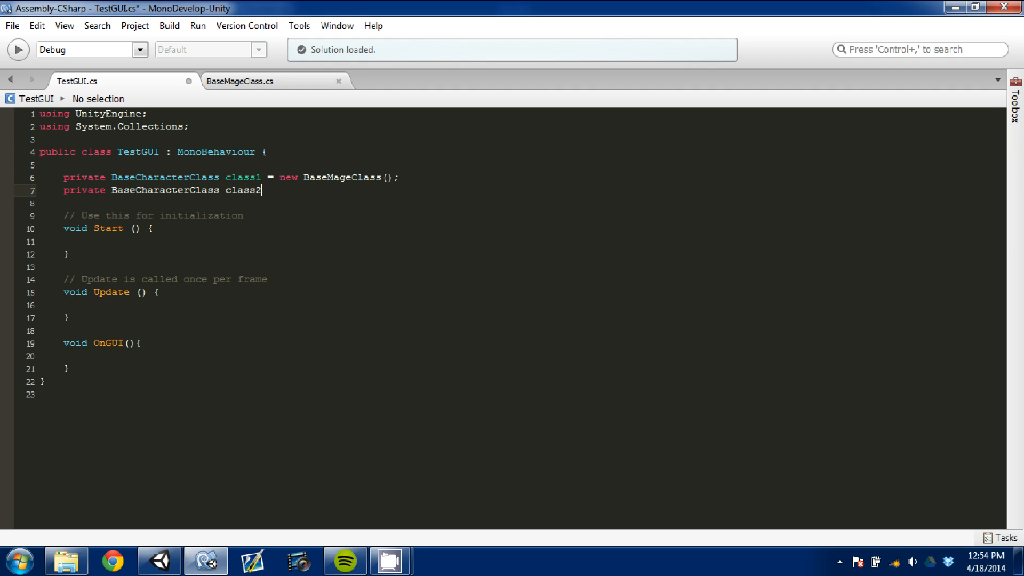
pyautogui.write('= new BaseWarriorClass();')
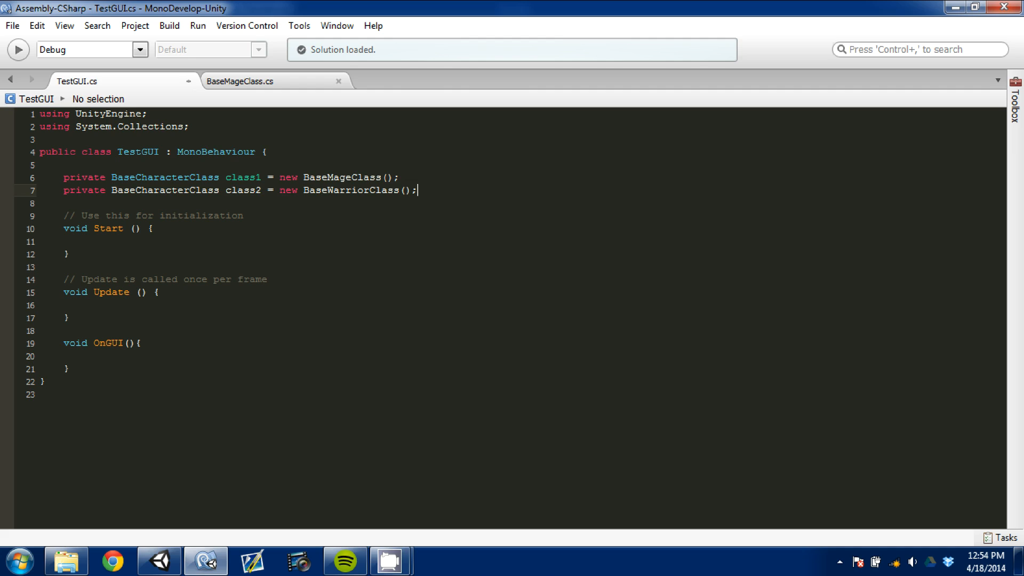
pyautogui.click(88, 356)
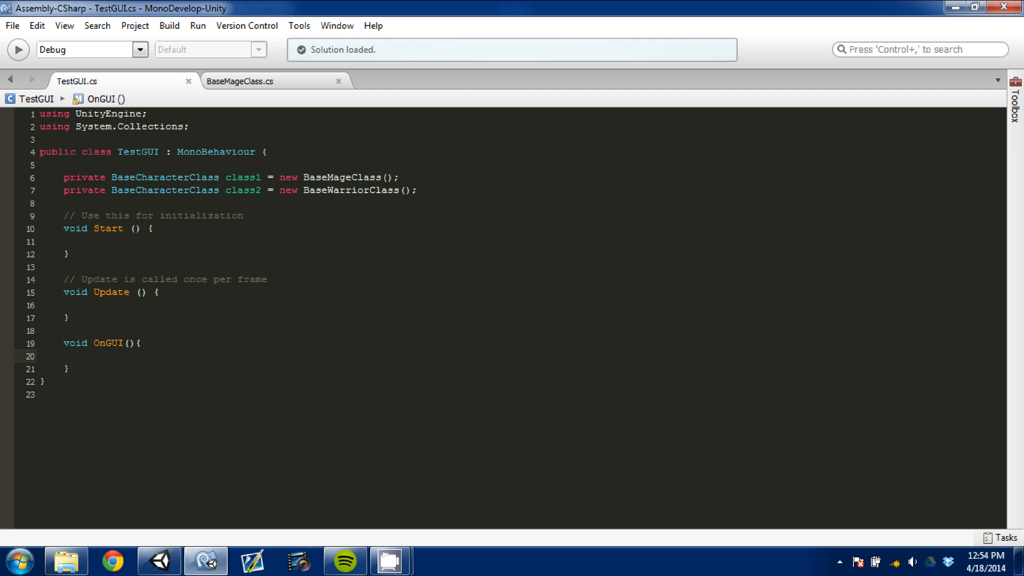
# - Write GUILayout.Label calls for class1's CharacterClassName and CharacterClassDescription inside OnGUI
pyautogui.click(88, 356)
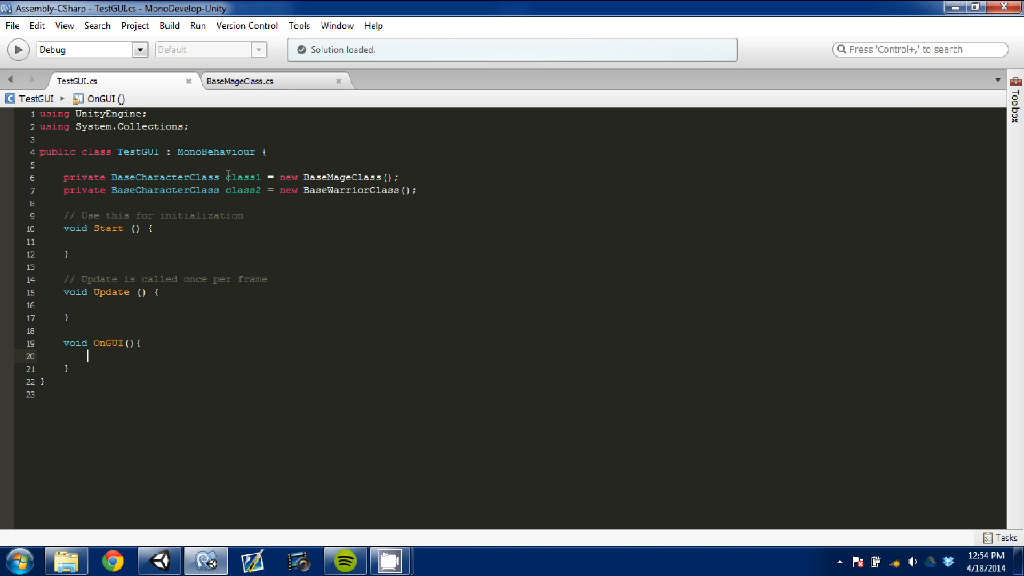
pyautogui.click(320, 177)
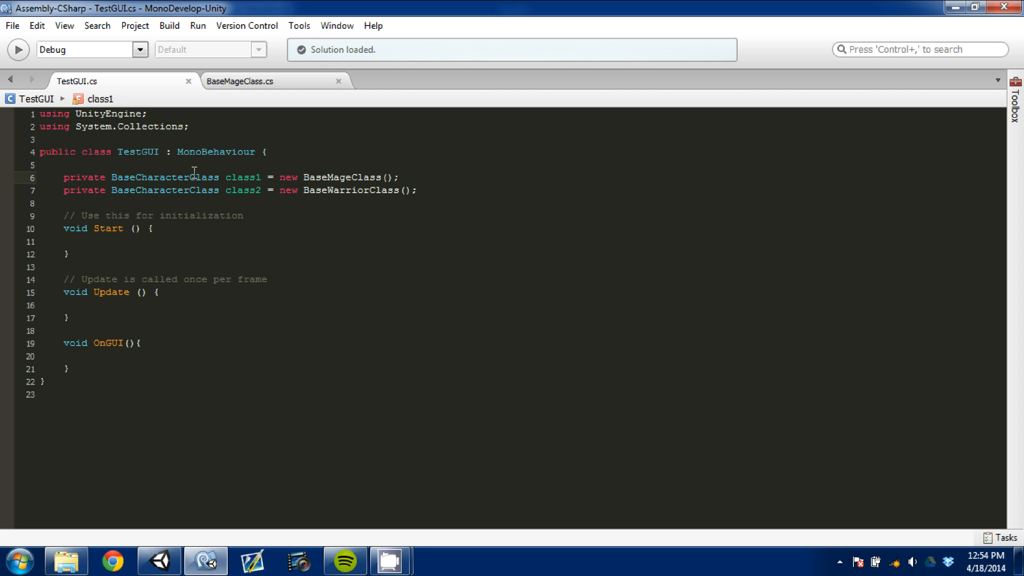
pyautogui.click(88, 355)
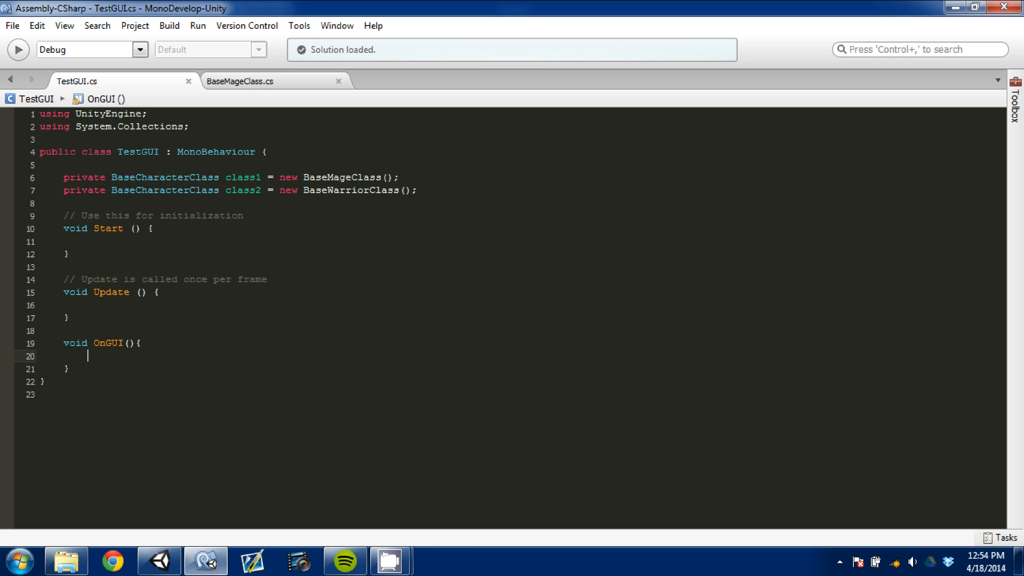
pyautogui.write('Gui')
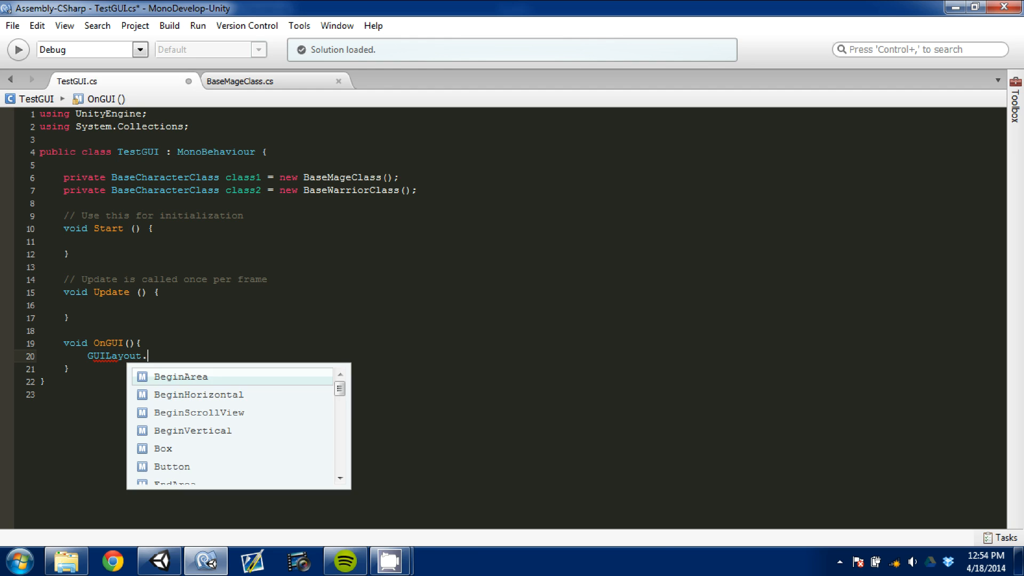
pyautogui.write('Label(')
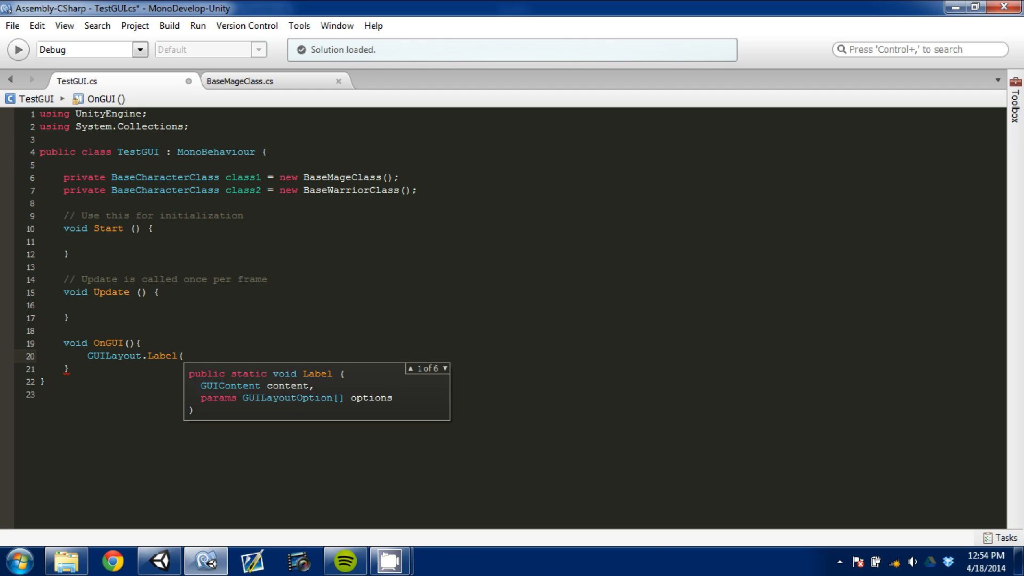
pyautogui.write('class1')
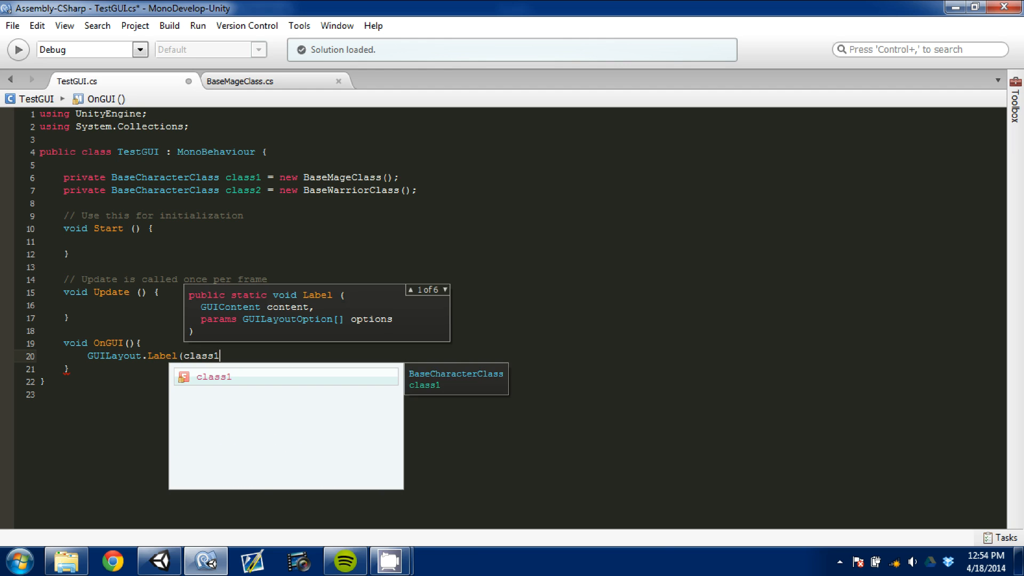
pyautogui.write('.CharacterClassName);')
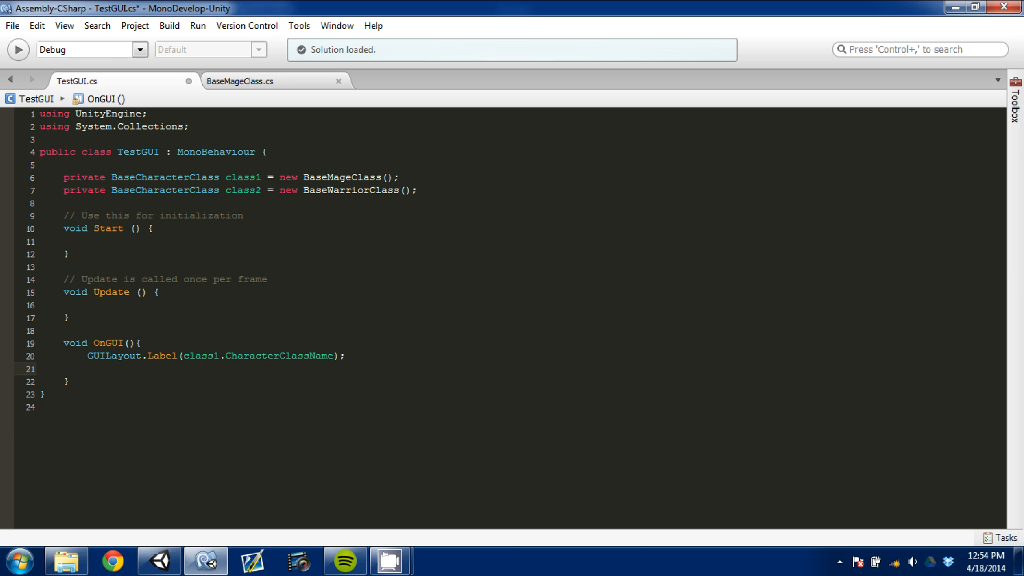
pyautogui.write('Guila')
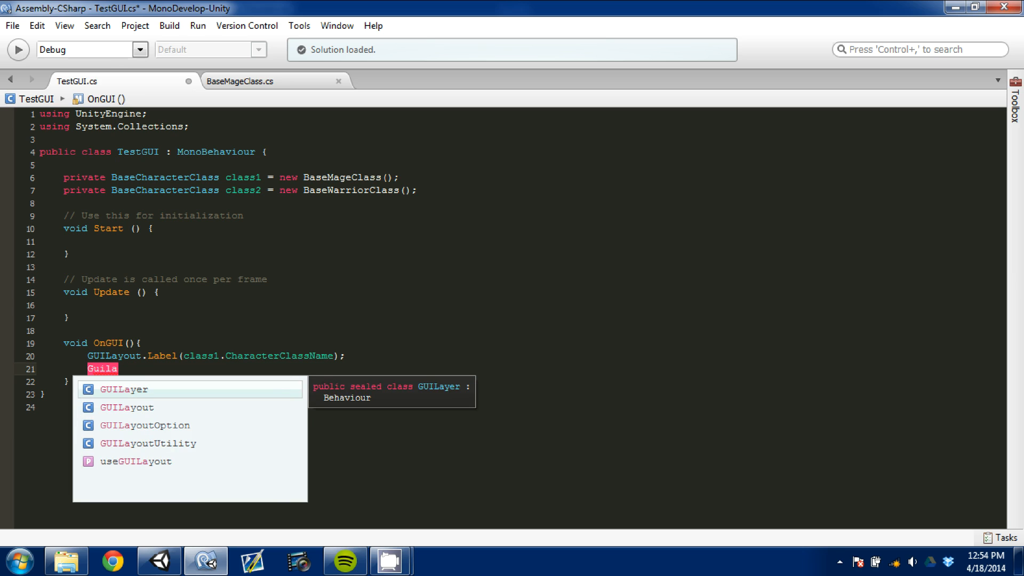
pyautogui.write('GUILayout.a')
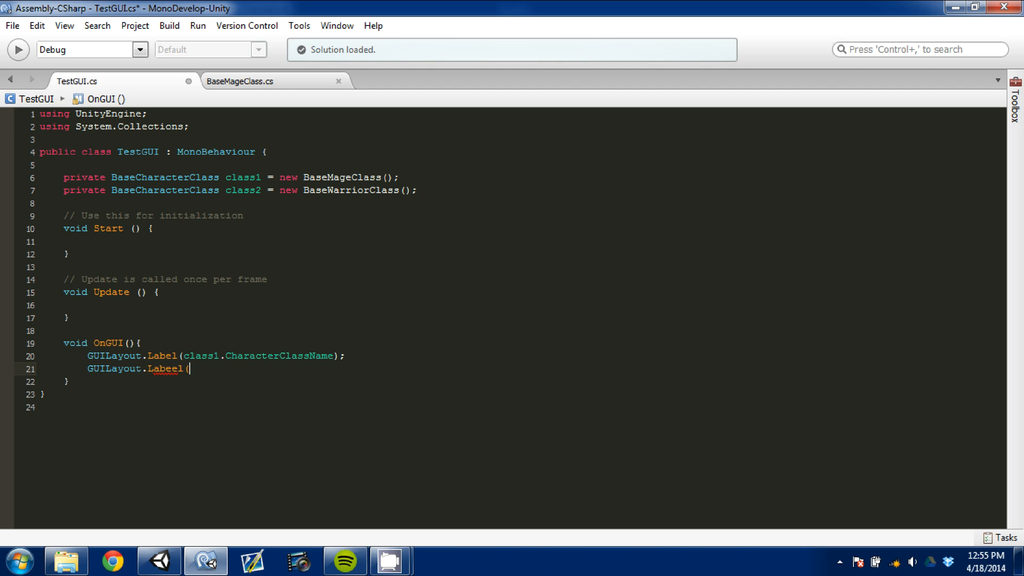
pyautogui.write('(')
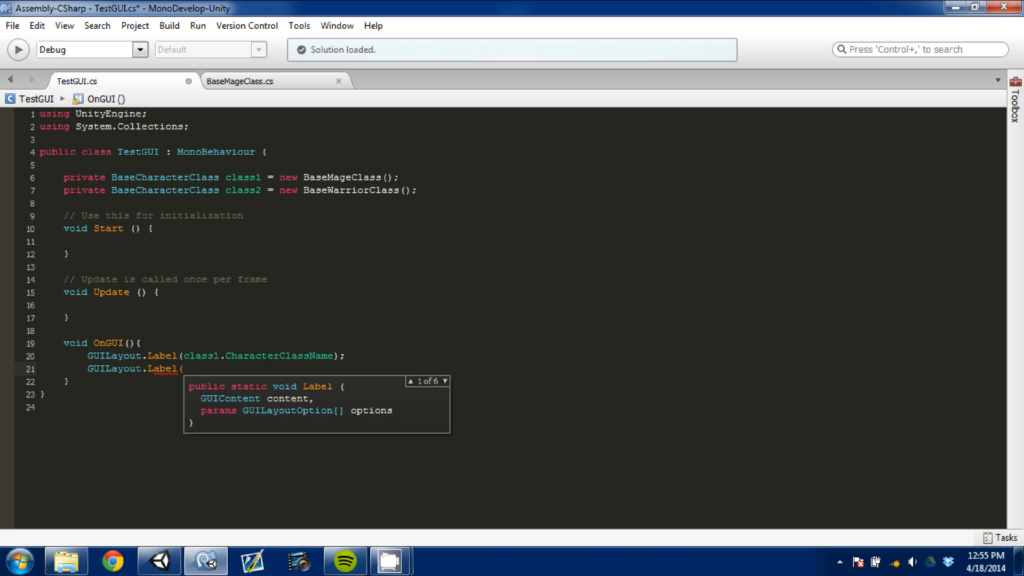
pyautogui.write('class1.CharacterClassDescription);')
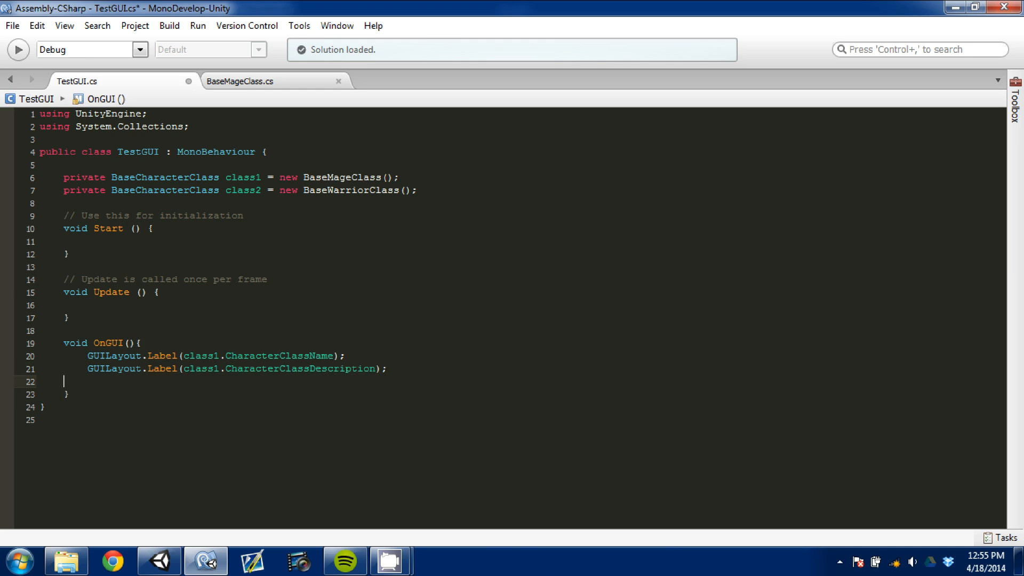
pyautogui.write('GUILayout.Label(class1.CharacterClassName);')
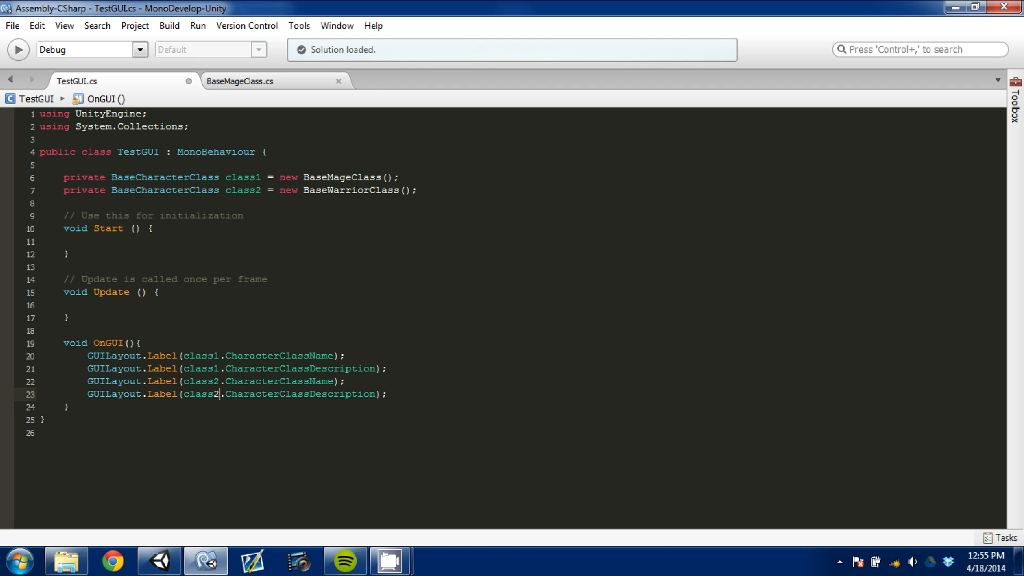
pyautogui.moveTo(274, 322)
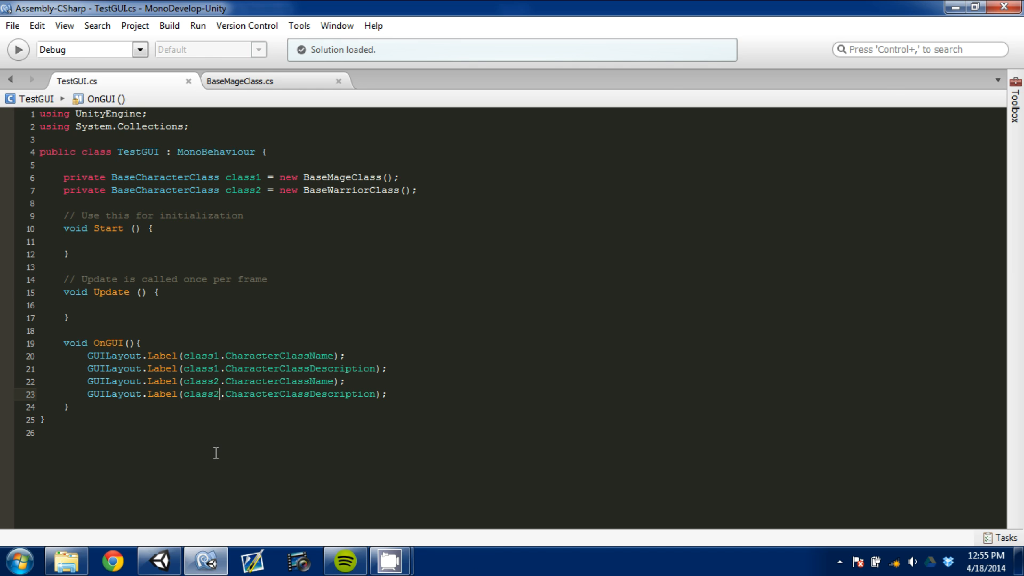
# - Return to Unity with the four-label TestGUI script saved
pyautogui.click(158, 560)
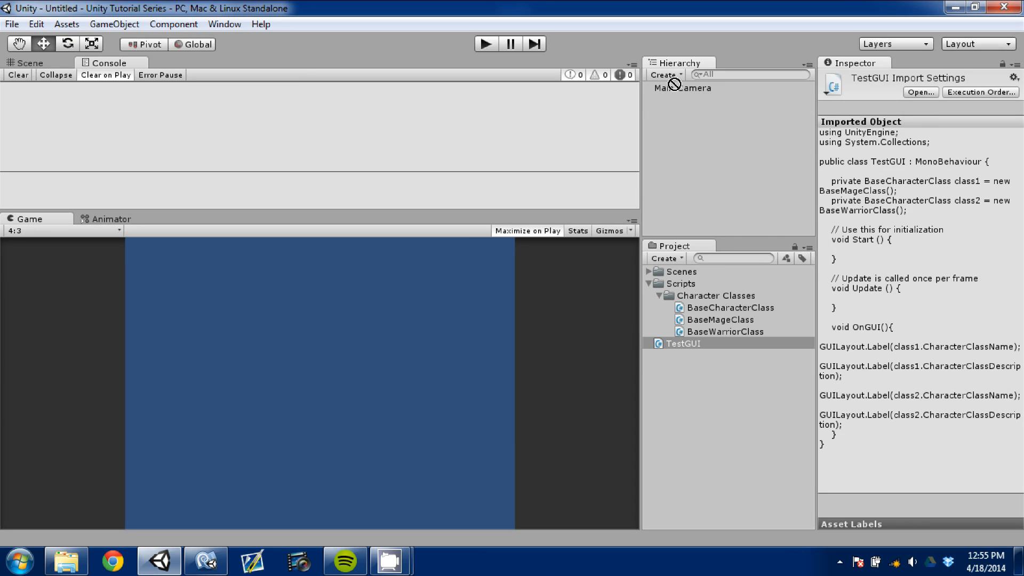
# - Select Main Camera and attach the TestGUI script to it
pyautogui.click(682, 87)
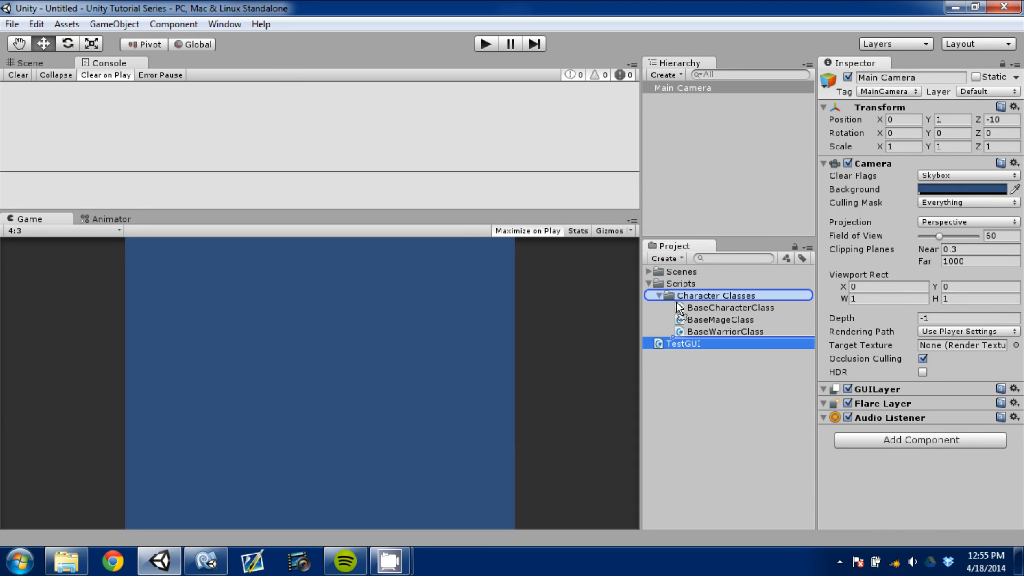
pyautogui.click(681, 87)
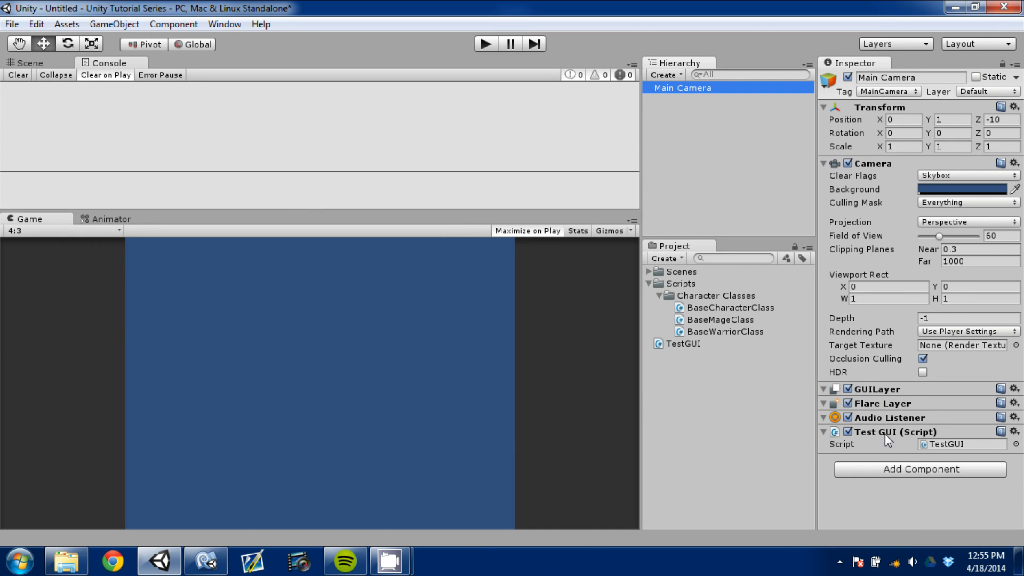
pyautogui.moveTo(495, 34)
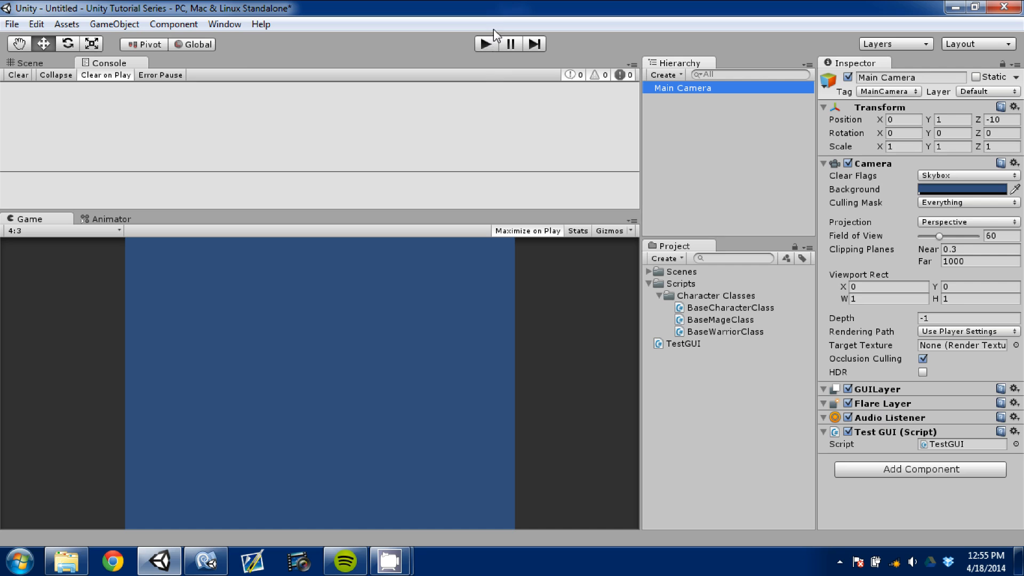
pyautogui.click(482, 44)
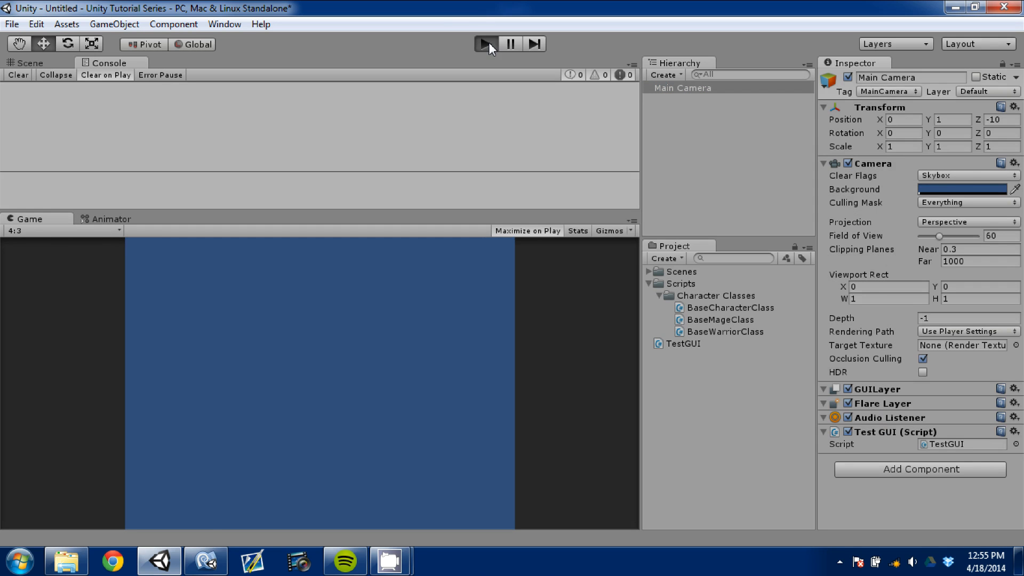
# - Play the scene to check the mage and warrior labels, then stop and reopen MonoDevelop
pyautogui.click(485, 43)
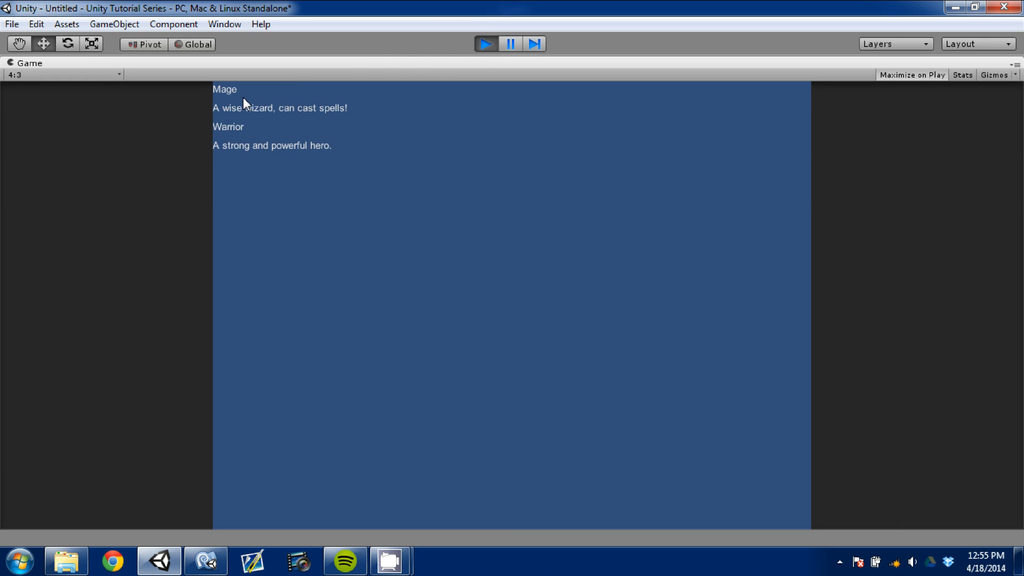
pyautogui.moveTo(213, 91)
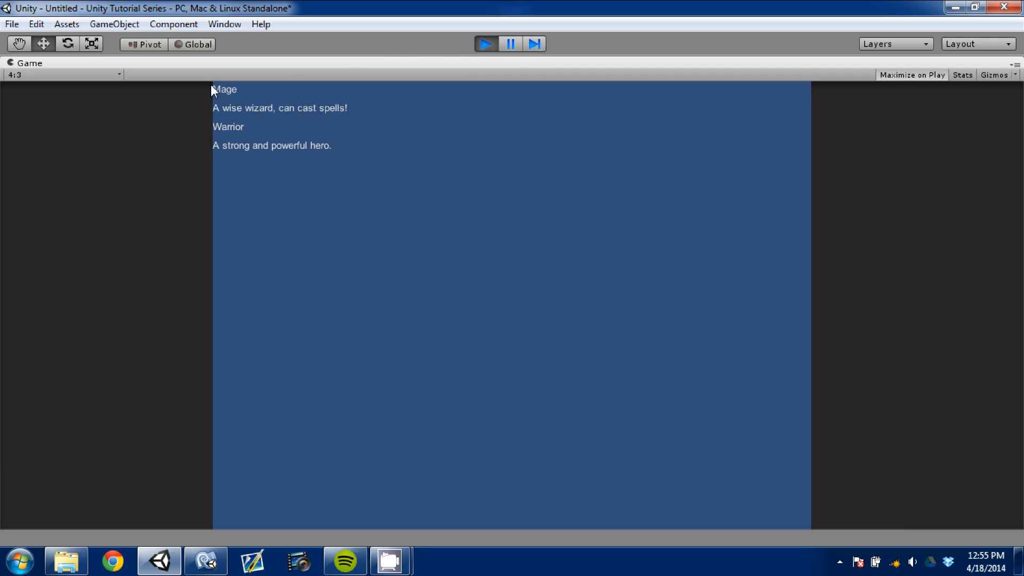
pyautogui.moveTo(242, 90)
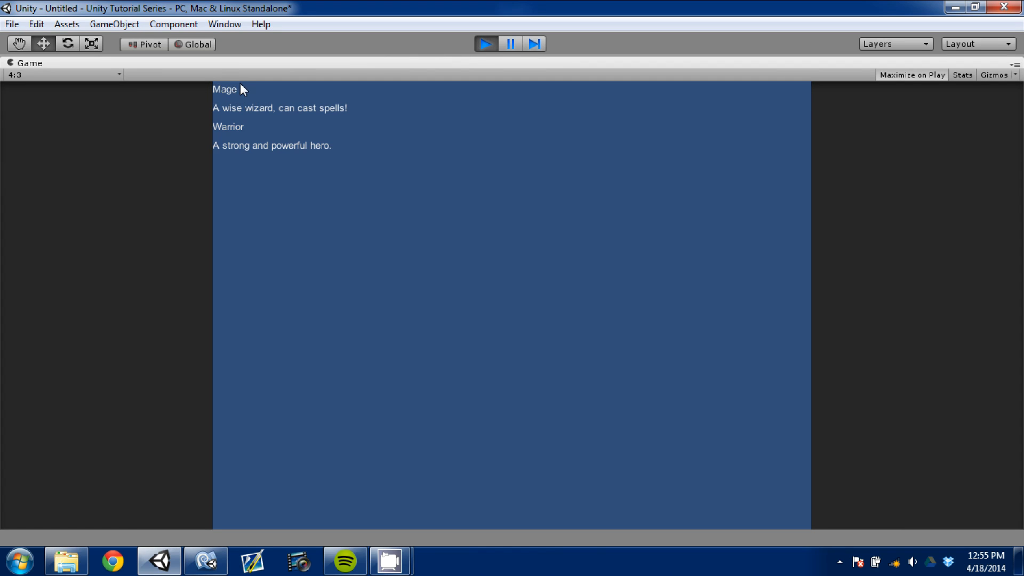
pyautogui.moveTo(333, 119)
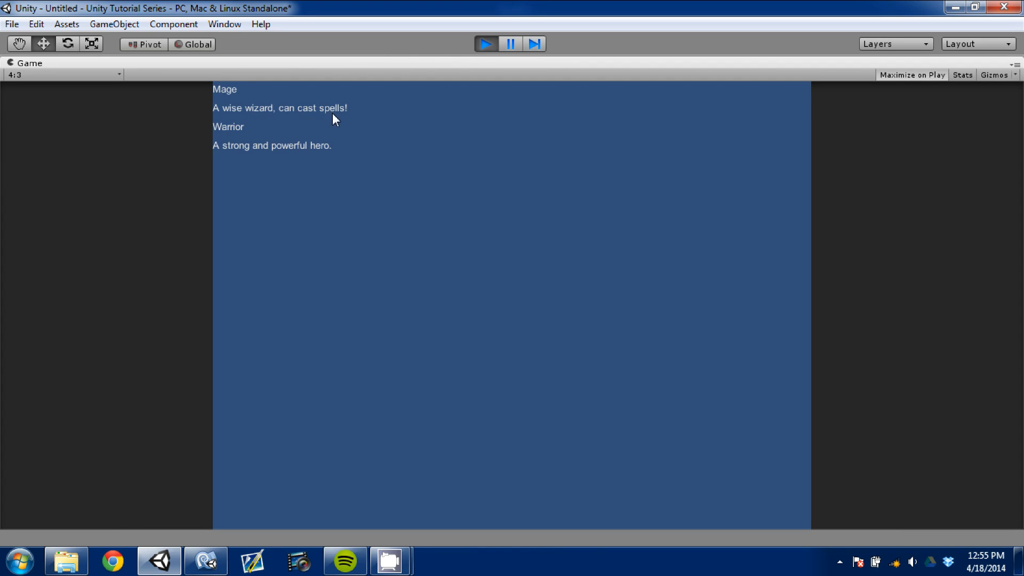
pyautogui.moveTo(381, 163)
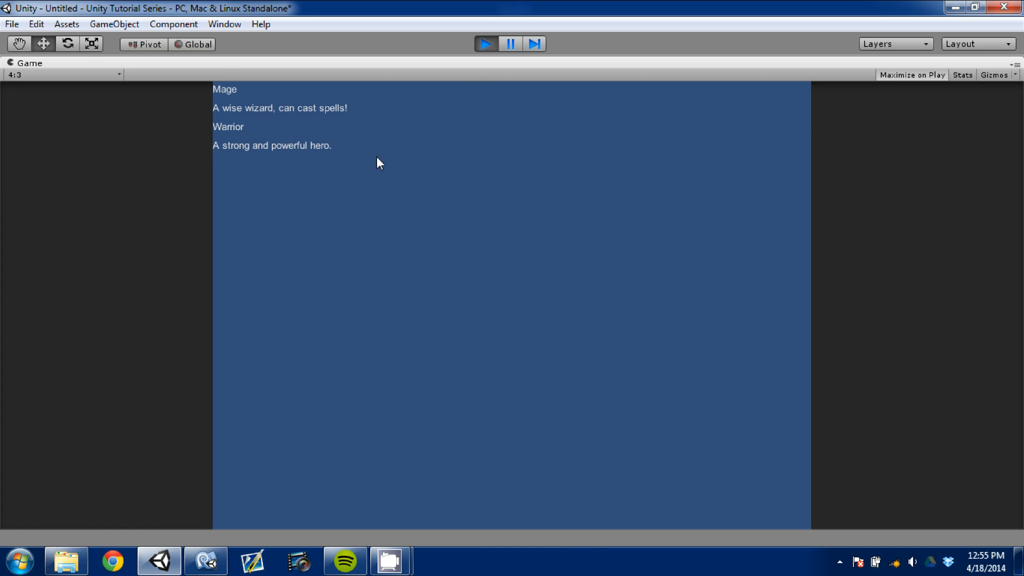
pyautogui.click(486, 43)
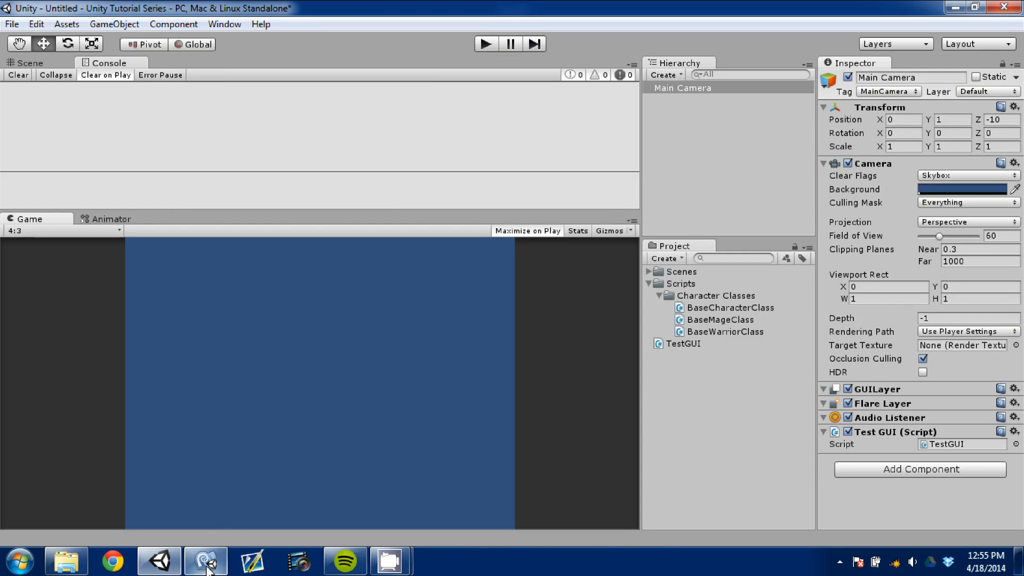
pyautogui.click(205, 561)
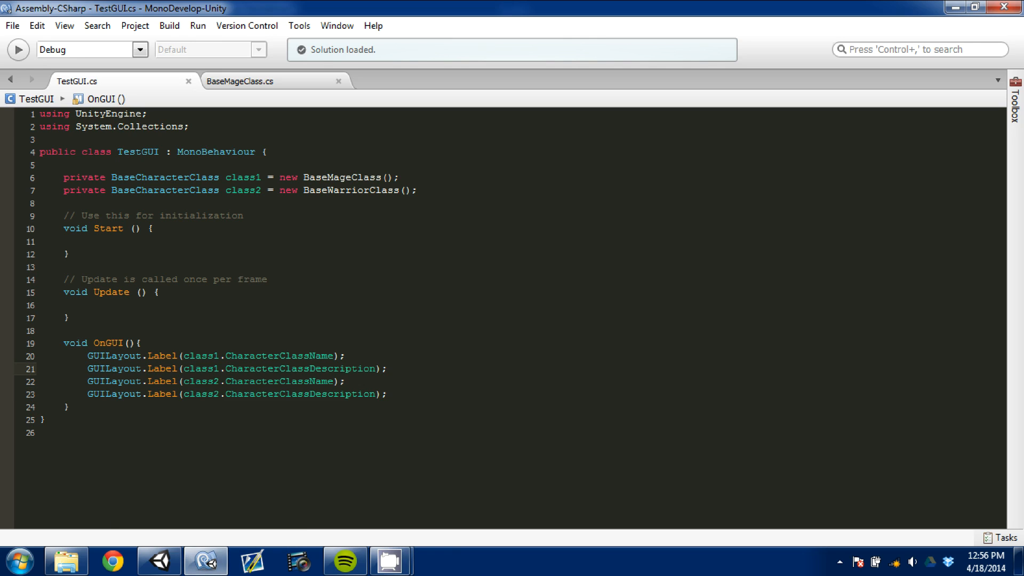
# - Insert label lines in OnGUI for class1's Intellect and class2's Strength
pyautogui.doubleClick(299, 369)
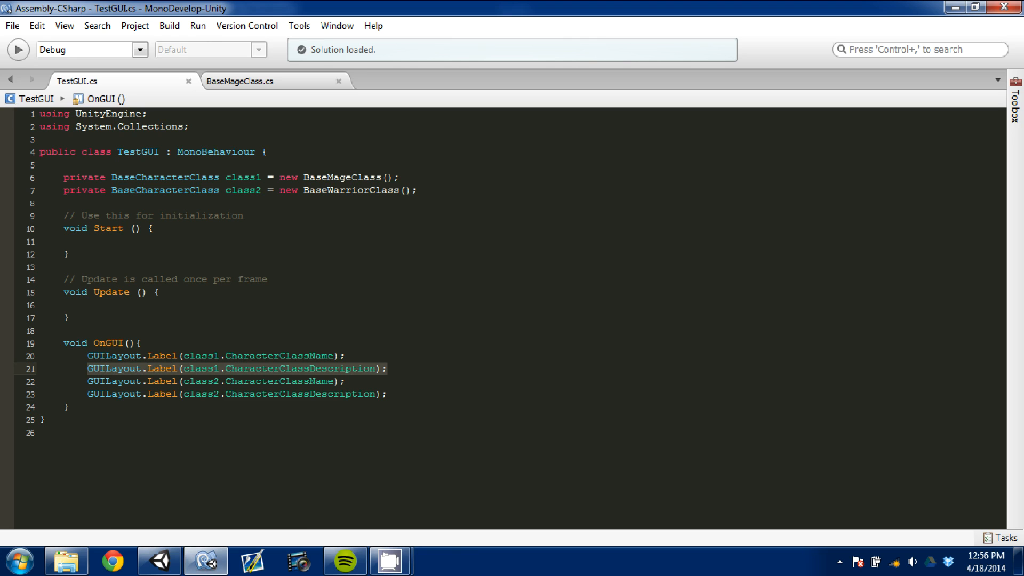
pyautogui.press('Return')
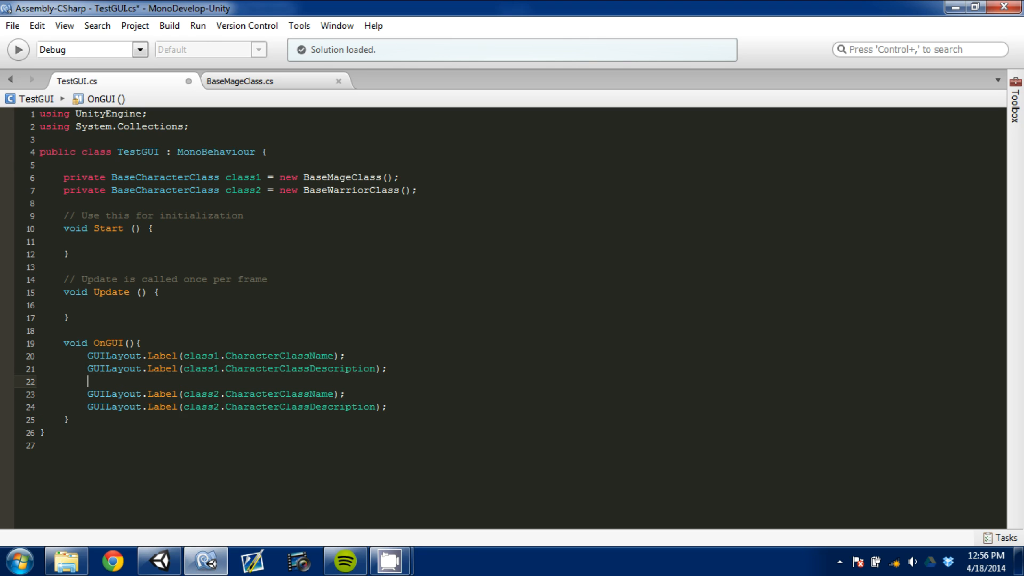
pyautogui.write('GUILayout.Label(class1.CharacterClassDescription);')
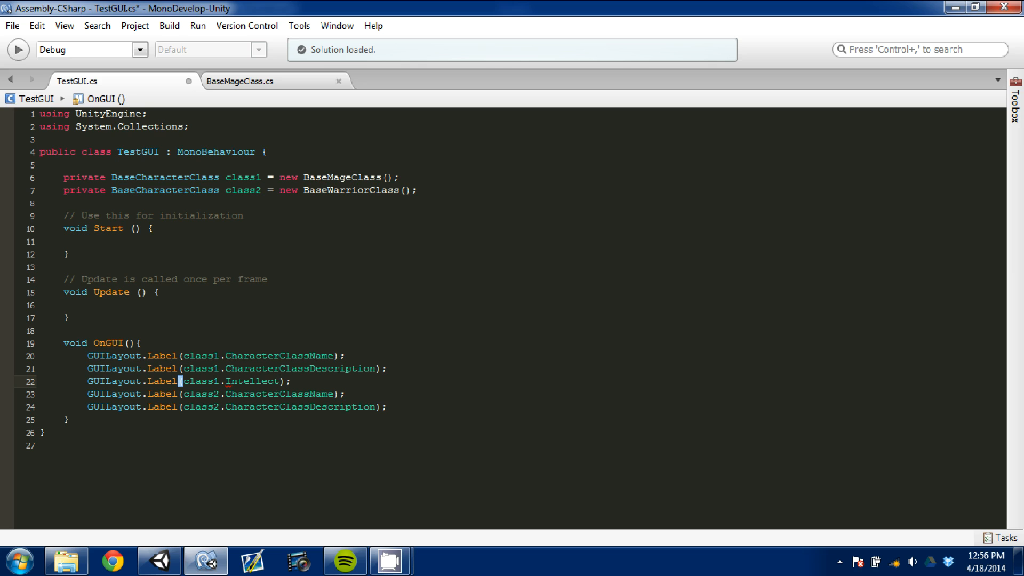
pyautogui.click(296, 406)
pyautogui.write('  //')
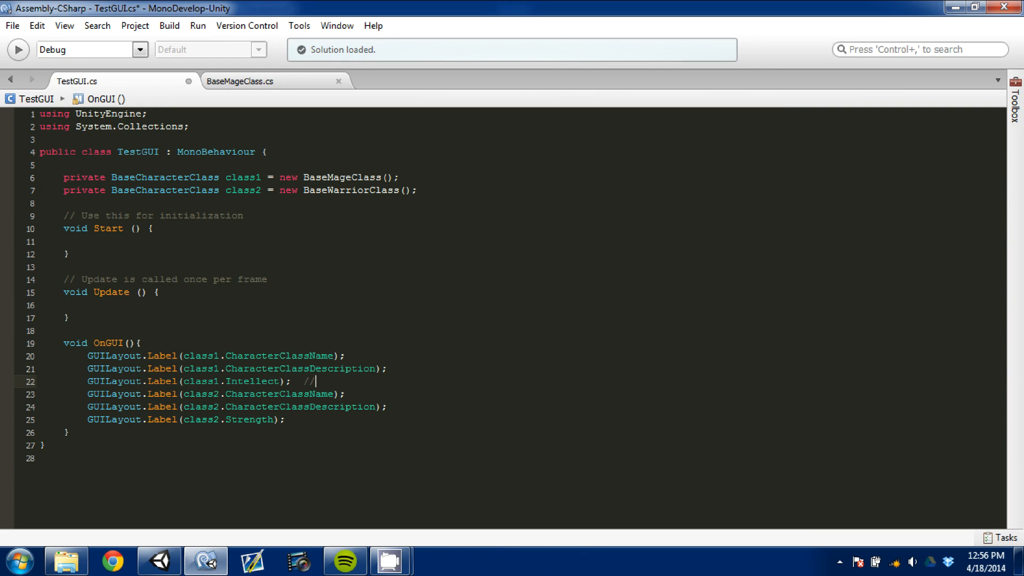
# - Add the comment 'number values, not strings' and append .ToString() to class1.Intellect
pyautogui.write('number valu')
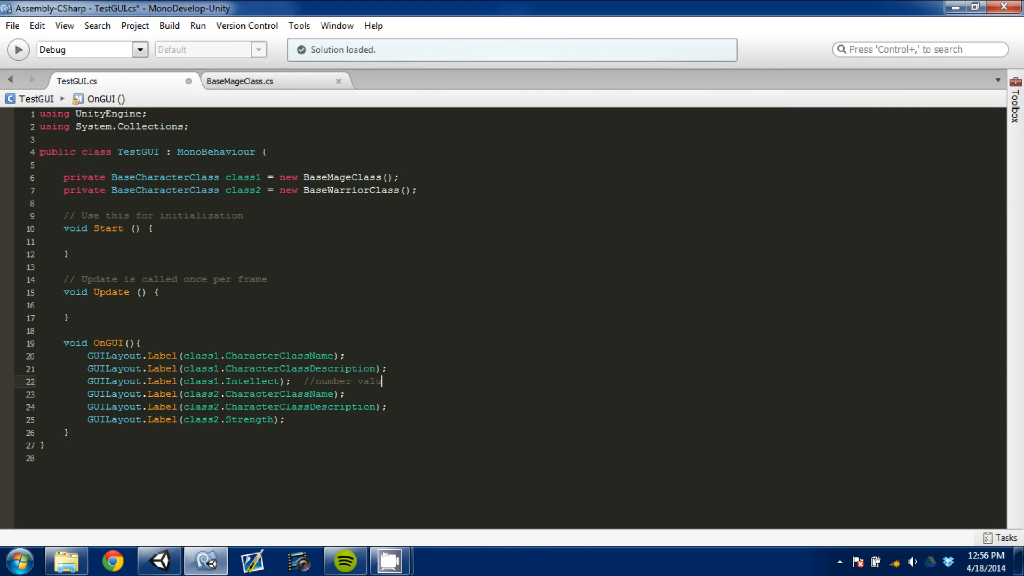
pyautogui.write('es, not strings')
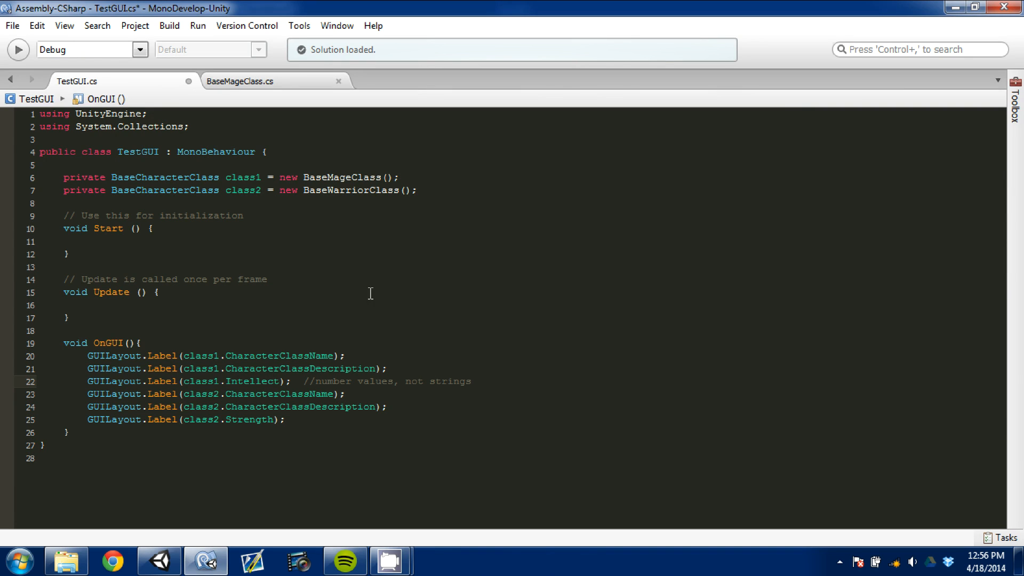
pyautogui.click(240, 407)
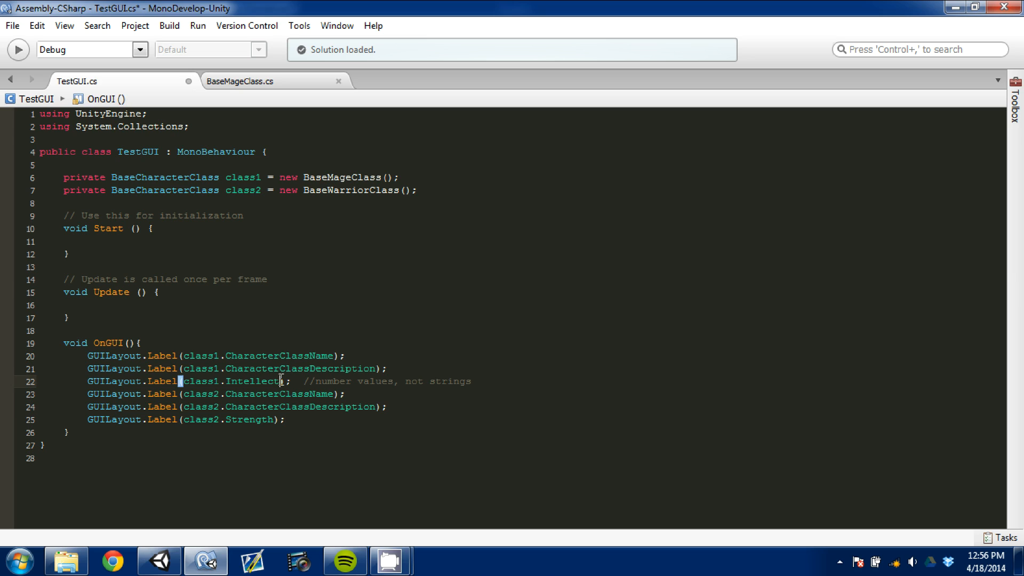
pyautogui.write('.')
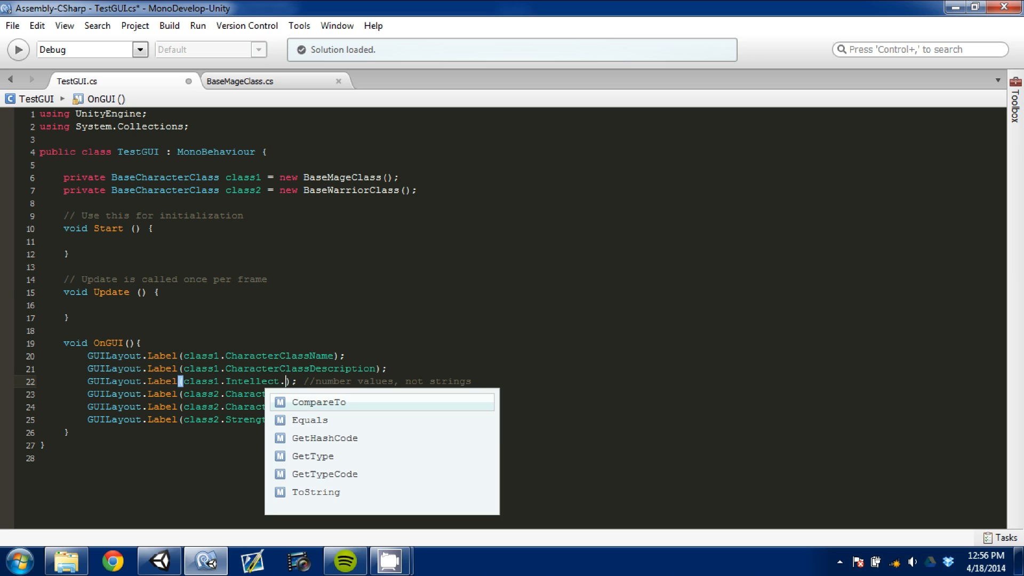
pyautogui.write('ToString(')
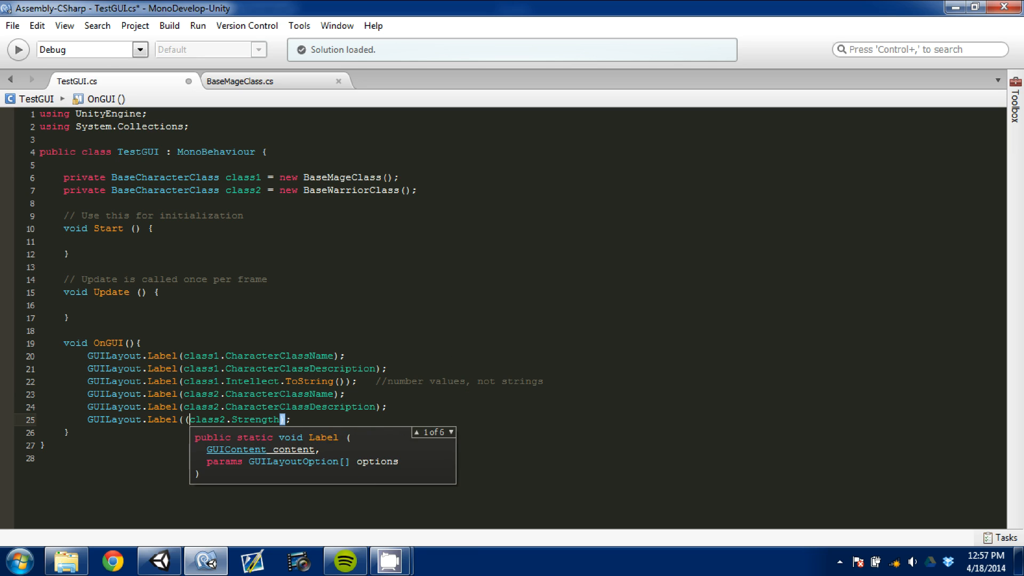
pyautogui.write('string)')
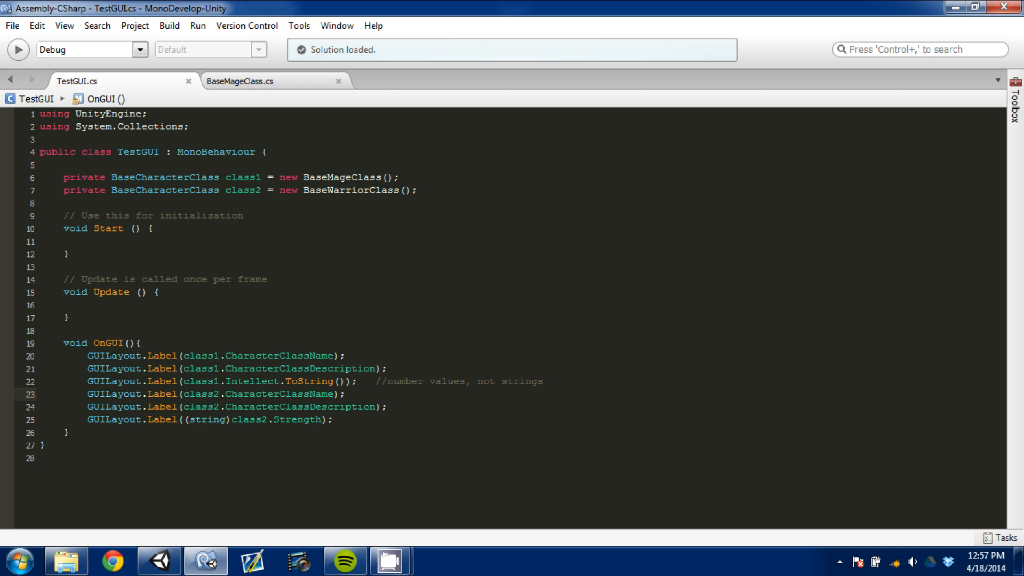
# - Append .ToString() to class2.Strength and return to the Unity editor
pyautogui.click(346, 394)
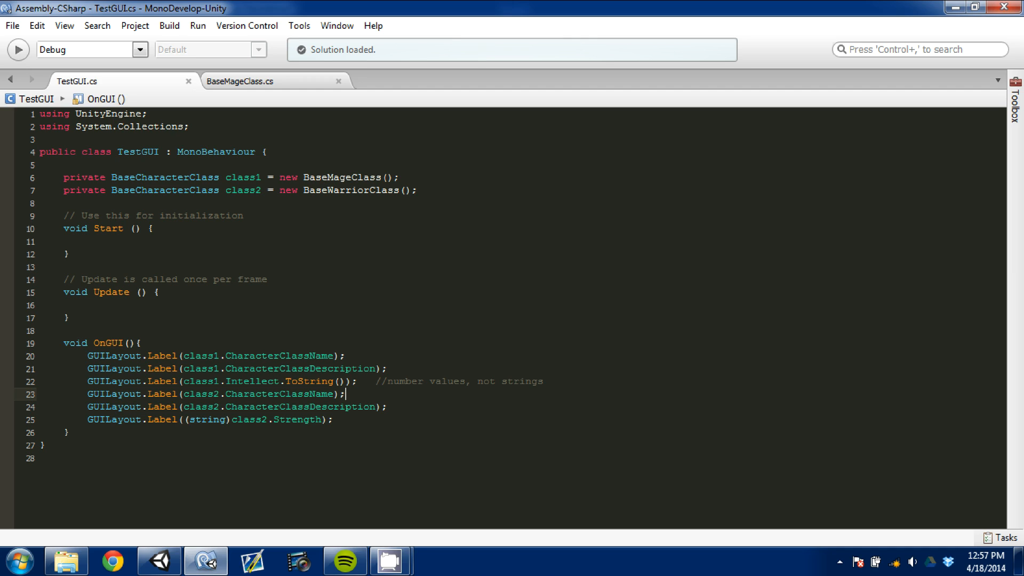
pyautogui.click(157, 560)
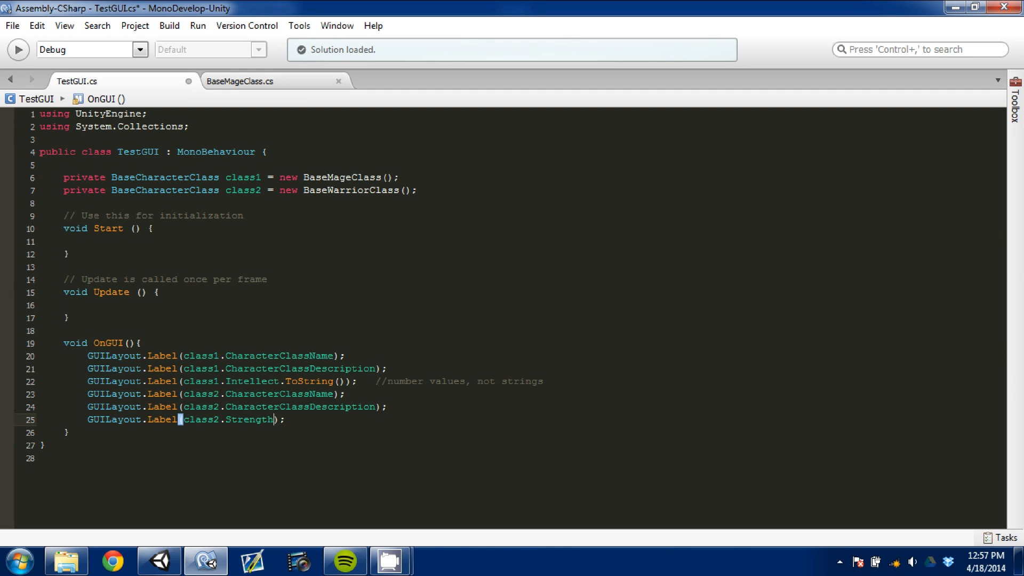
pyautogui.write('.ToString(')
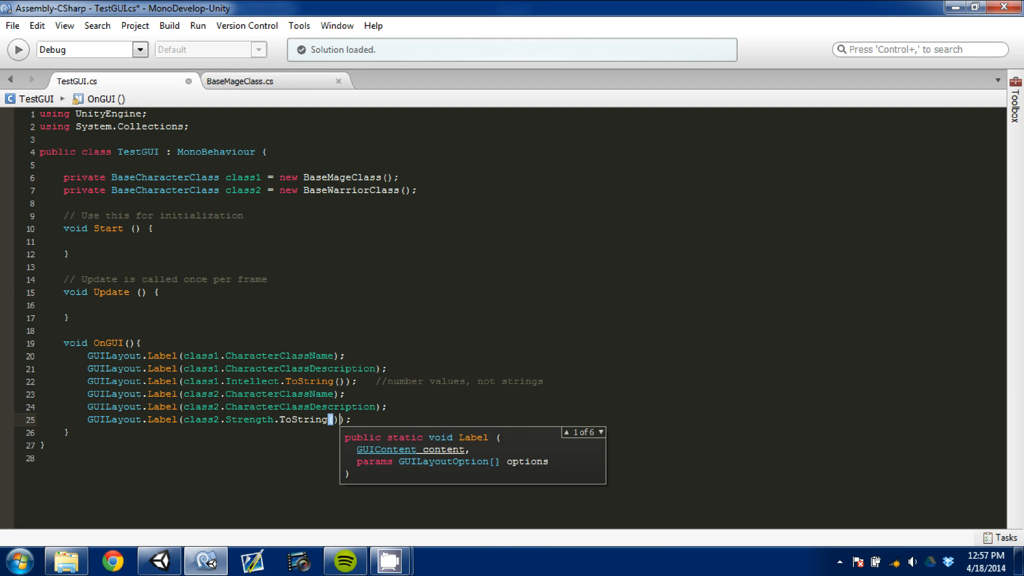
pyautogui.click(158, 561)
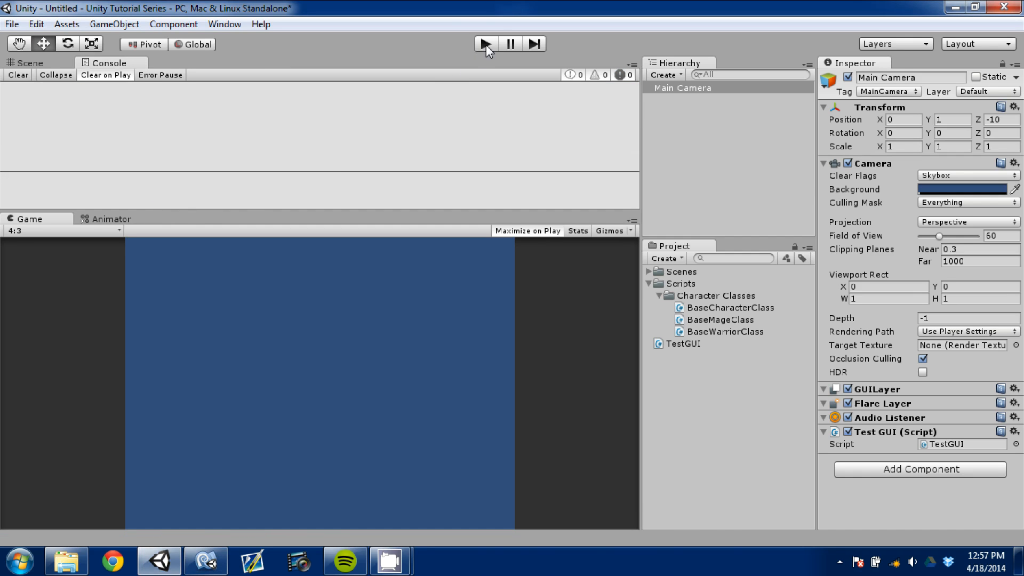
pyautogui.click(486, 44)
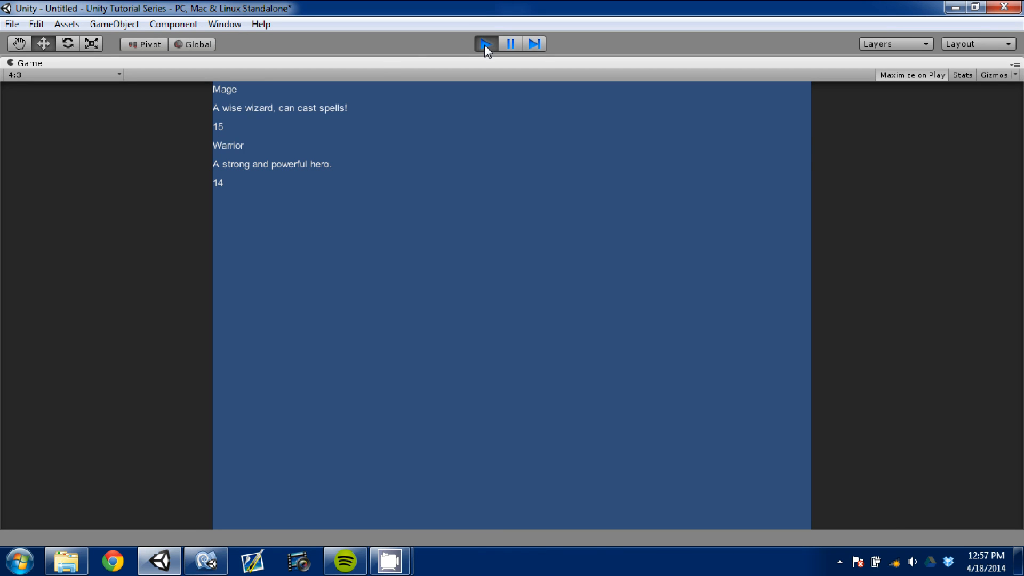
pyautogui.moveTo(233, 117)
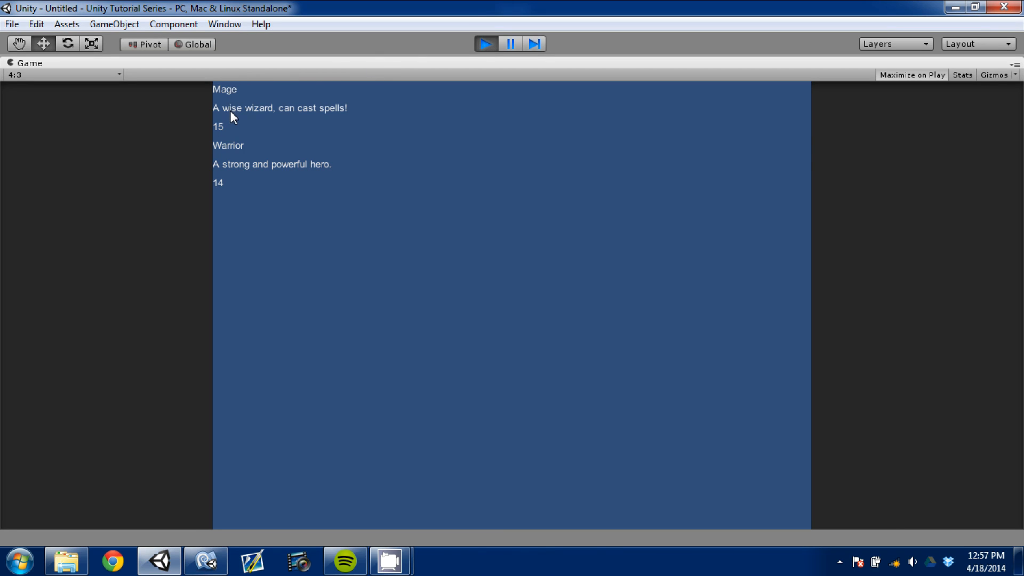
pyautogui.moveTo(233, 131)
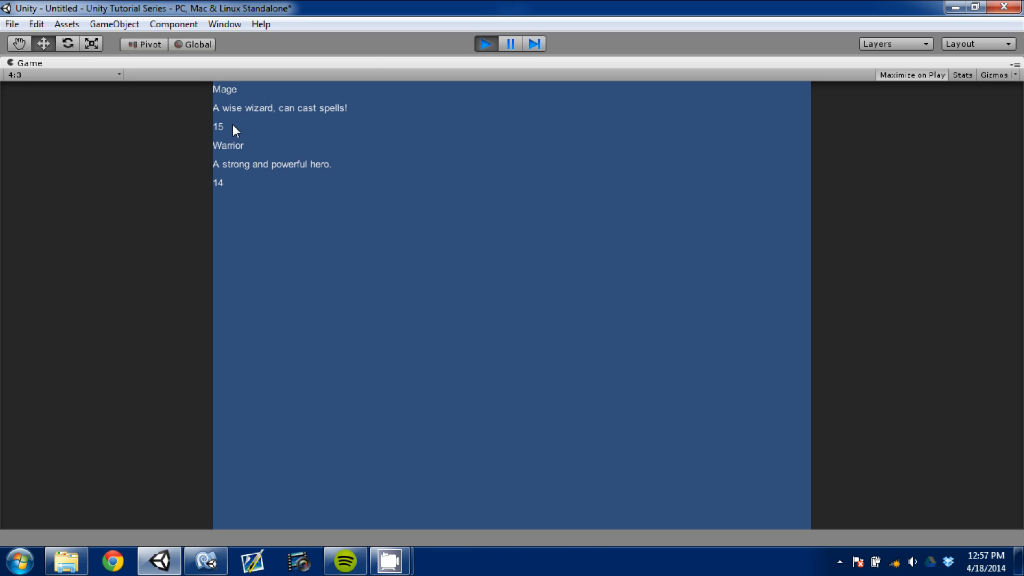
pyautogui.moveTo(315, 181)
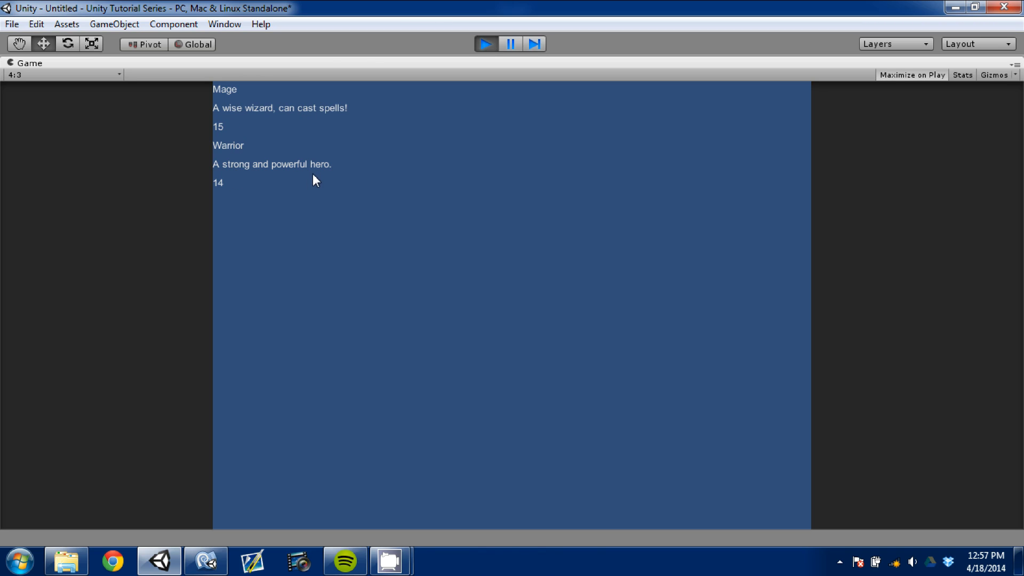
pyautogui.click(486, 44)
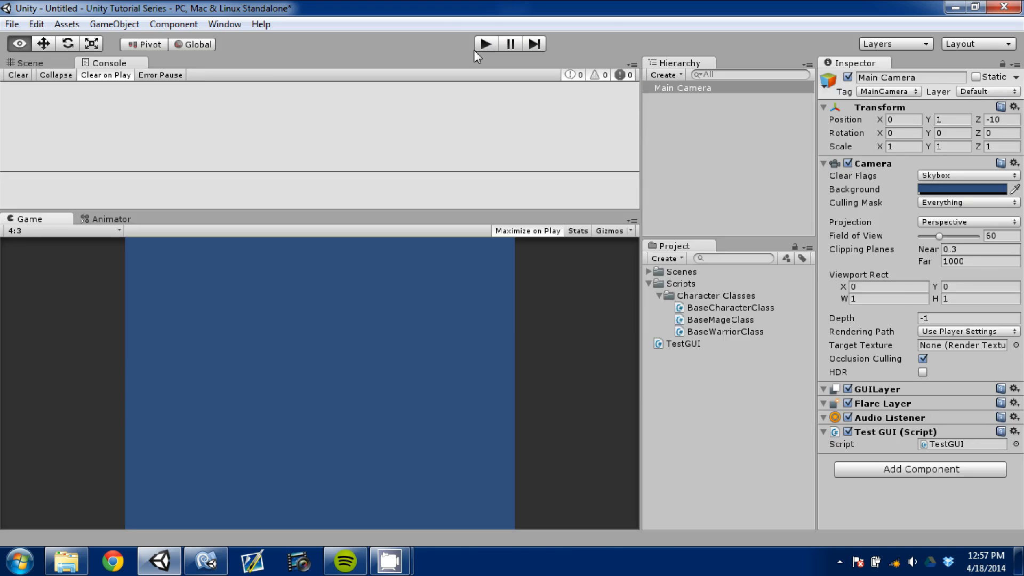
pyautogui.click(206, 561)
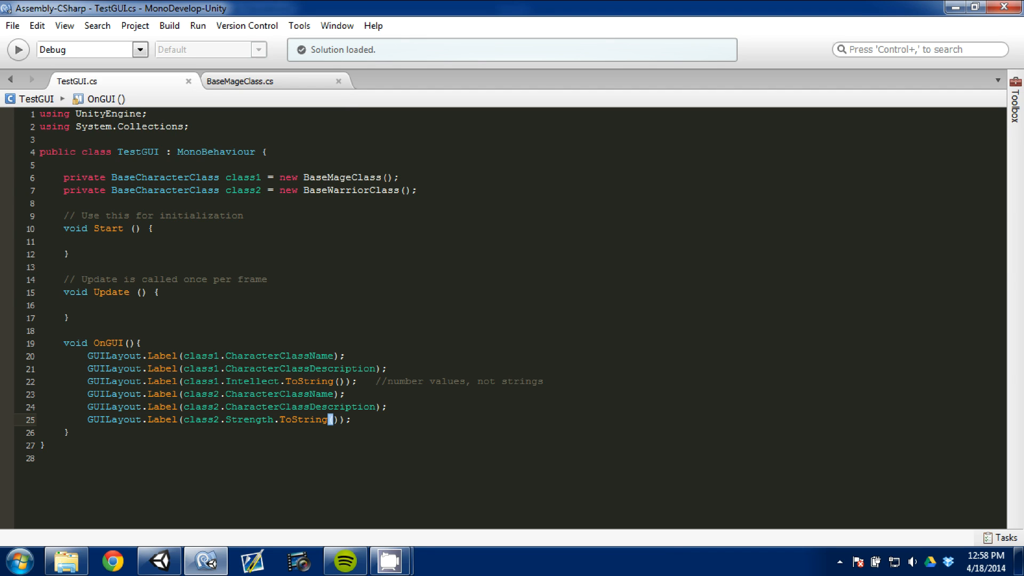
pyautogui.click(337, 81)
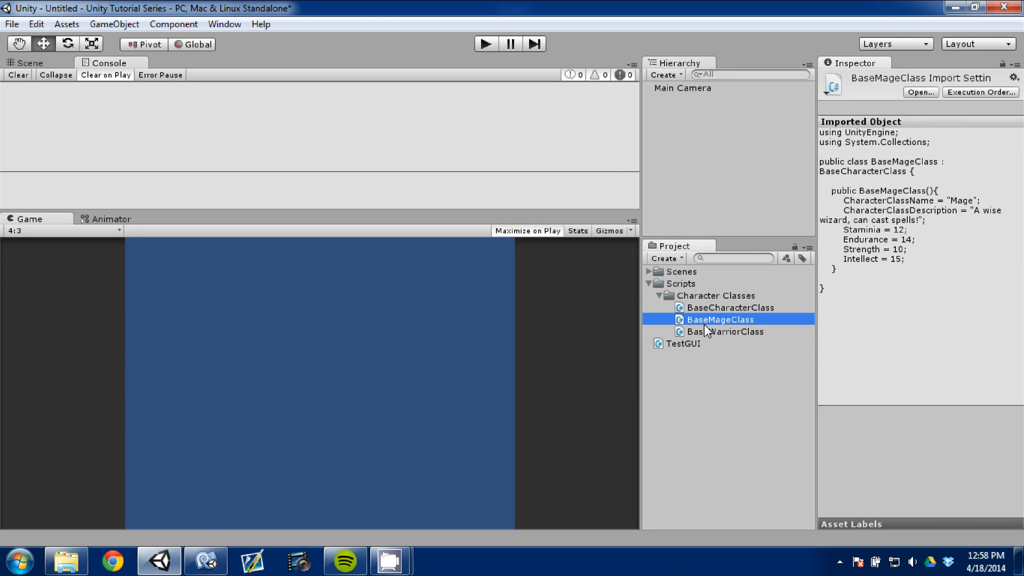
pyautogui.moveTo(727, 281)
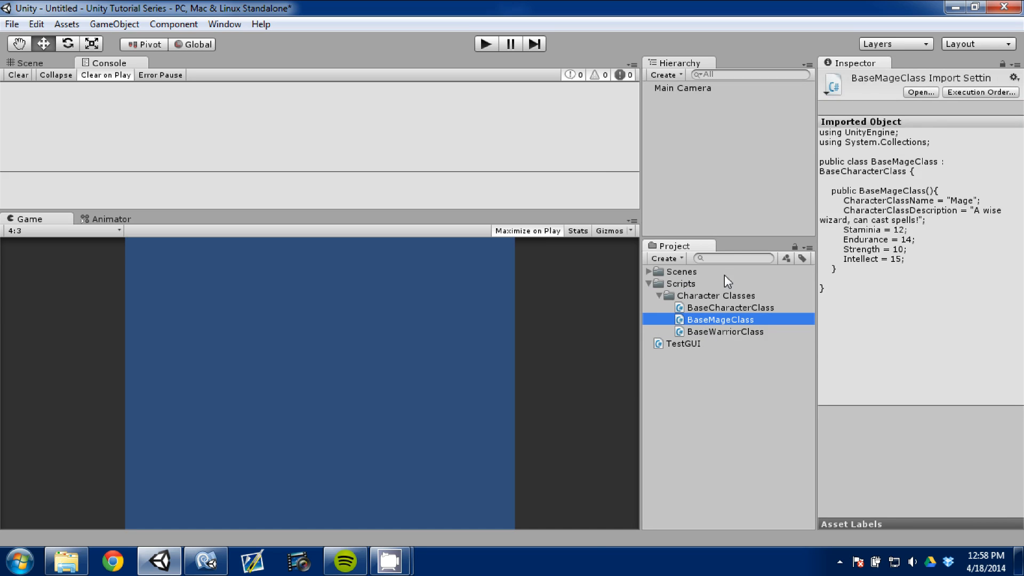
pyautogui.moveTo(727, 255)
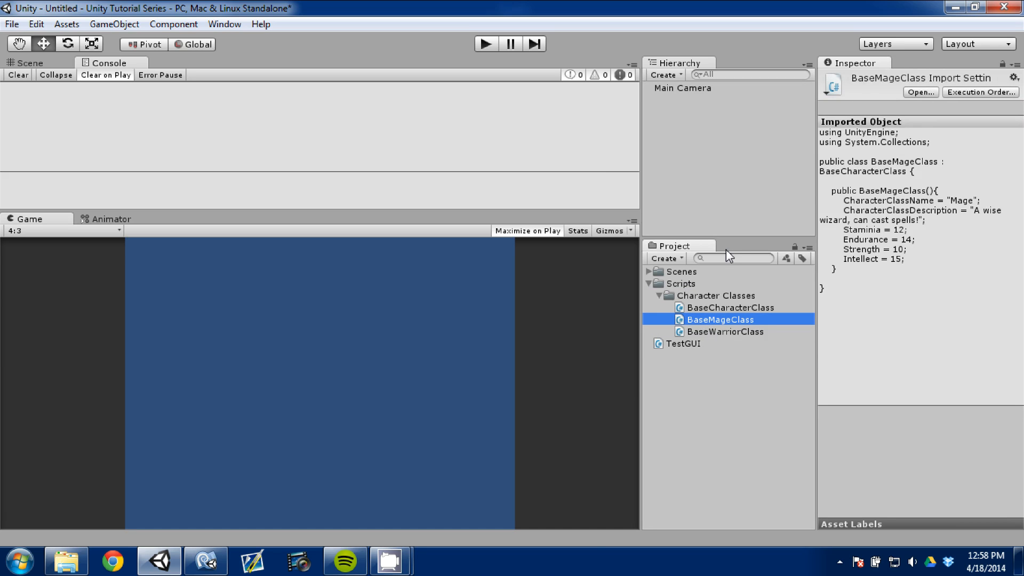
pyautogui.moveTo(690, 363)
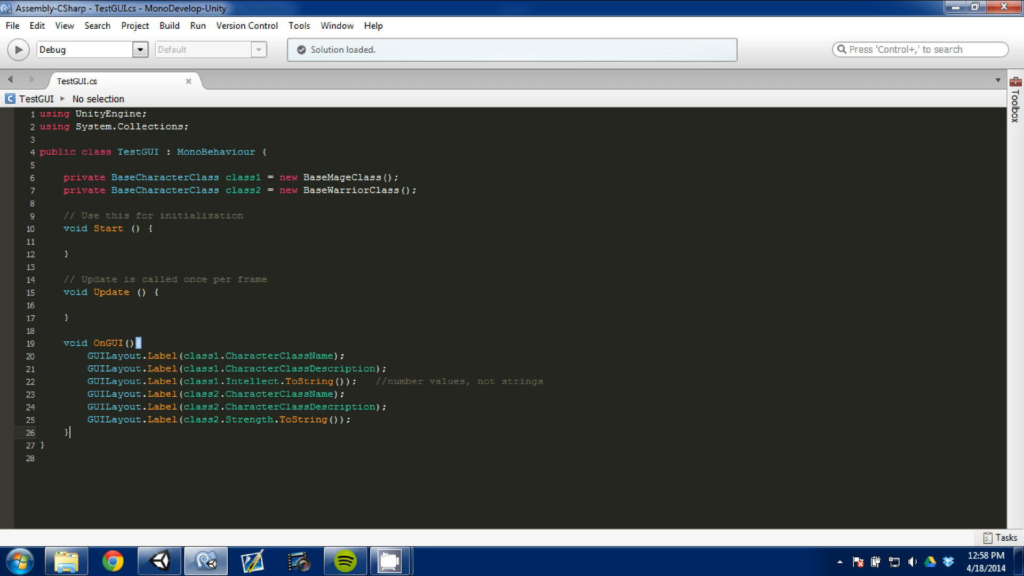
pyautogui.moveTo(425, 485)
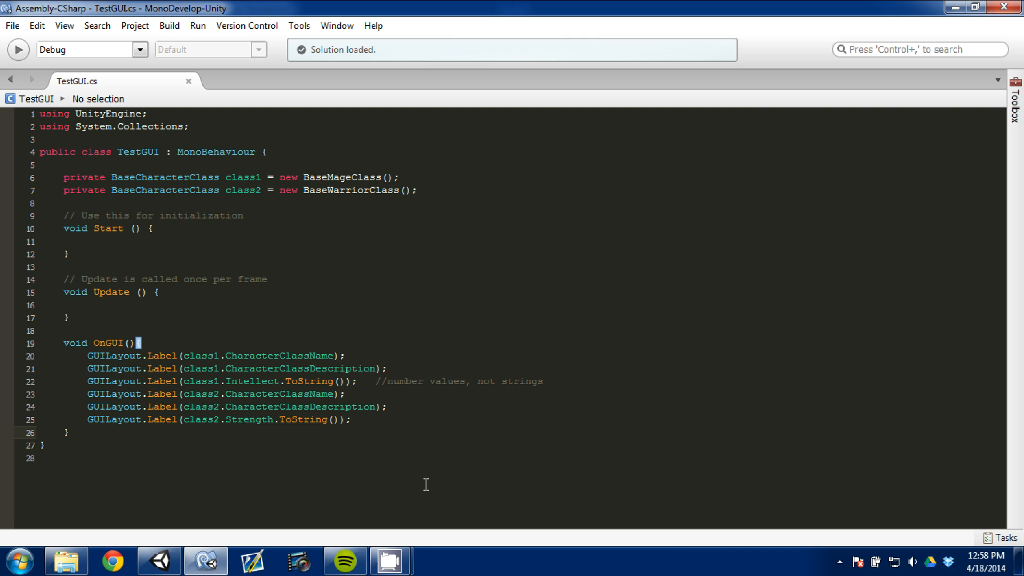